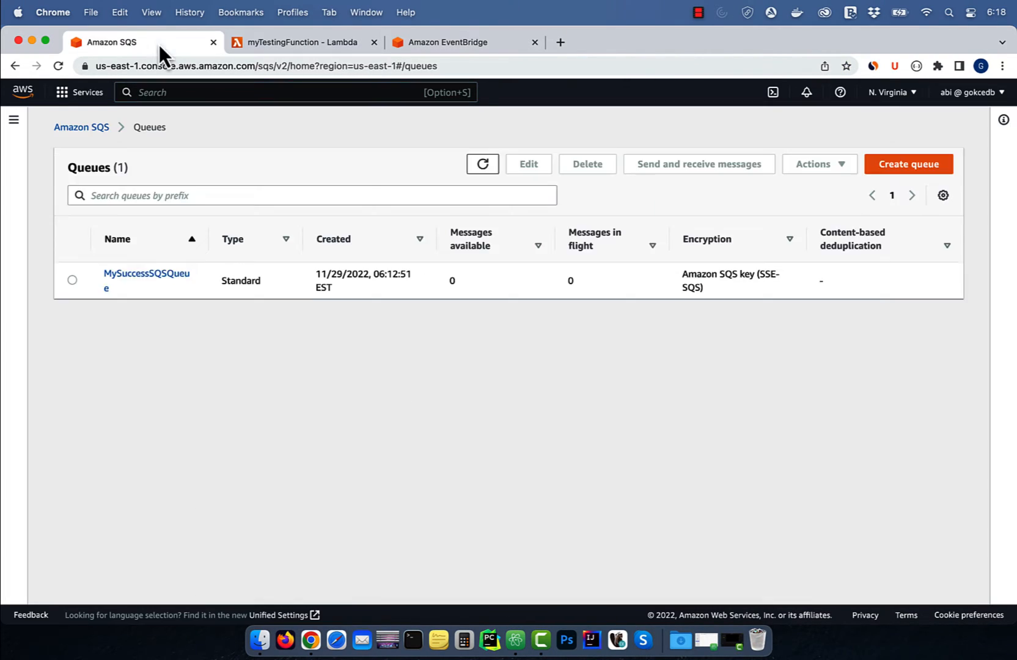
Switch to the Amazon SQS tab and open its landing page.
{"action": "left_click", "coordinate": [298, 42]}
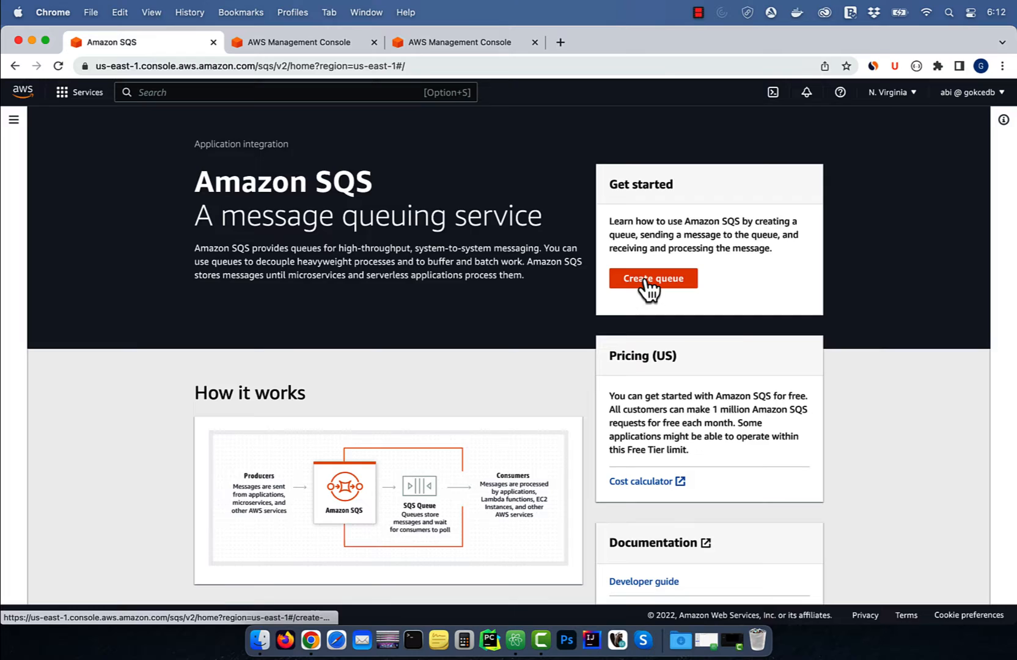
Create a standard queue named MySuccessSQSQueue.
{"action": "left_click", "coordinate": [654, 278]}
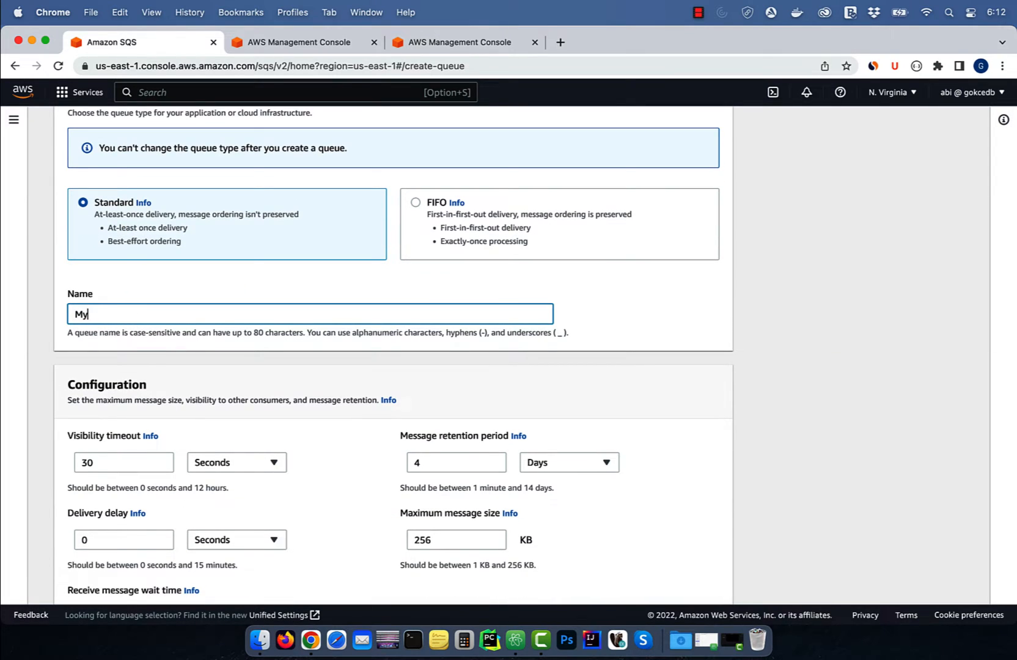
{"action": "type", "text": "Success"}
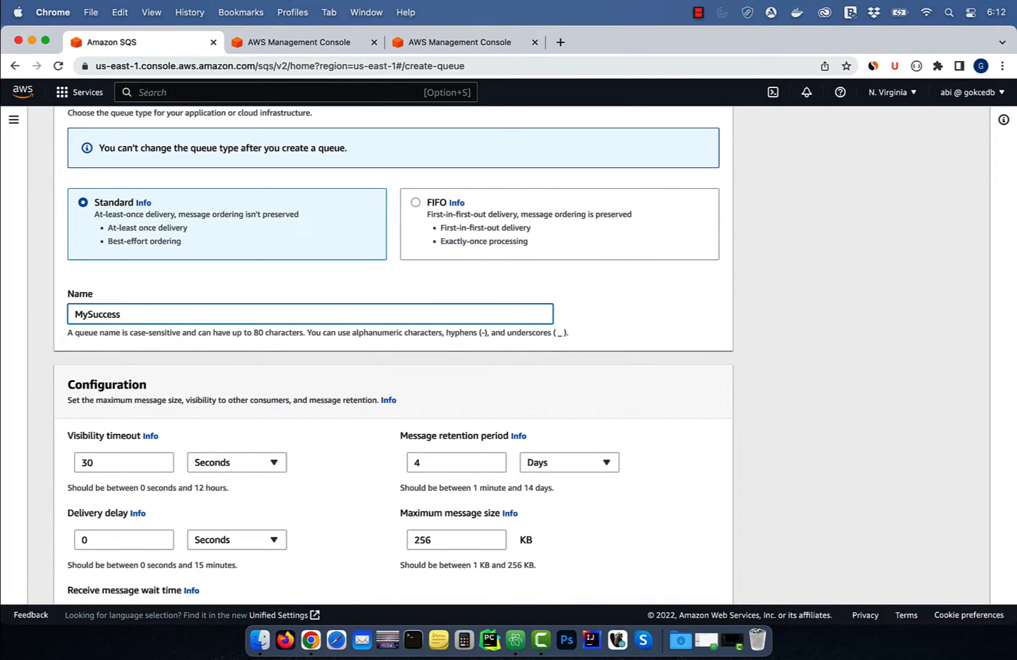
{"action": "type", "text": "SQSQueue"}
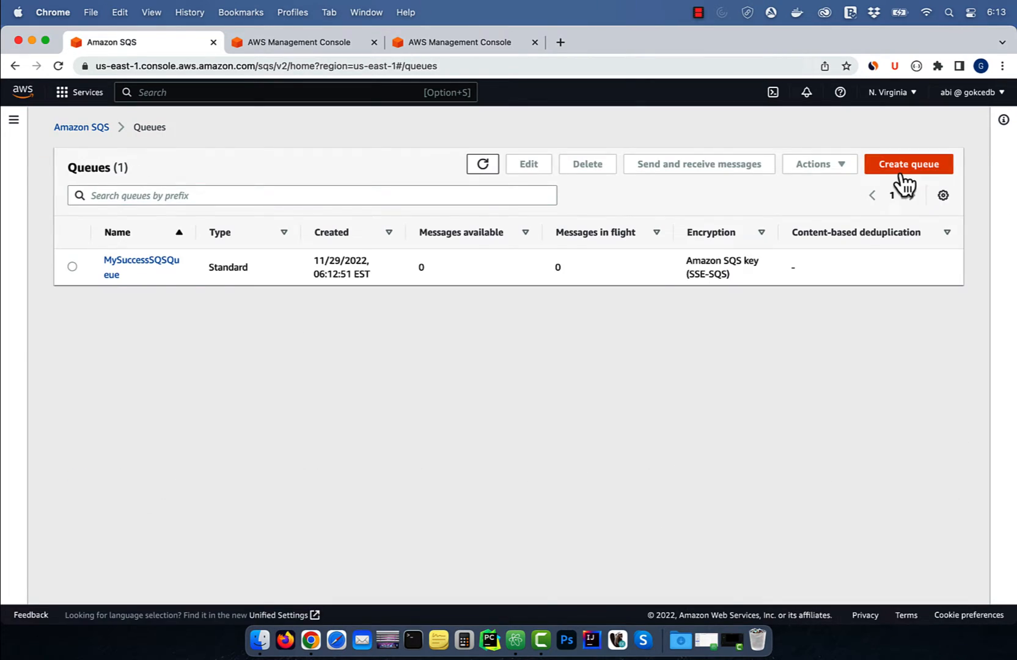
Create a second standard queue named MyFailureSQSQueue.
{"action": "left_click", "coordinate": [909, 163]}
{"action": "type", "text": "MyFailureSQSQu"}
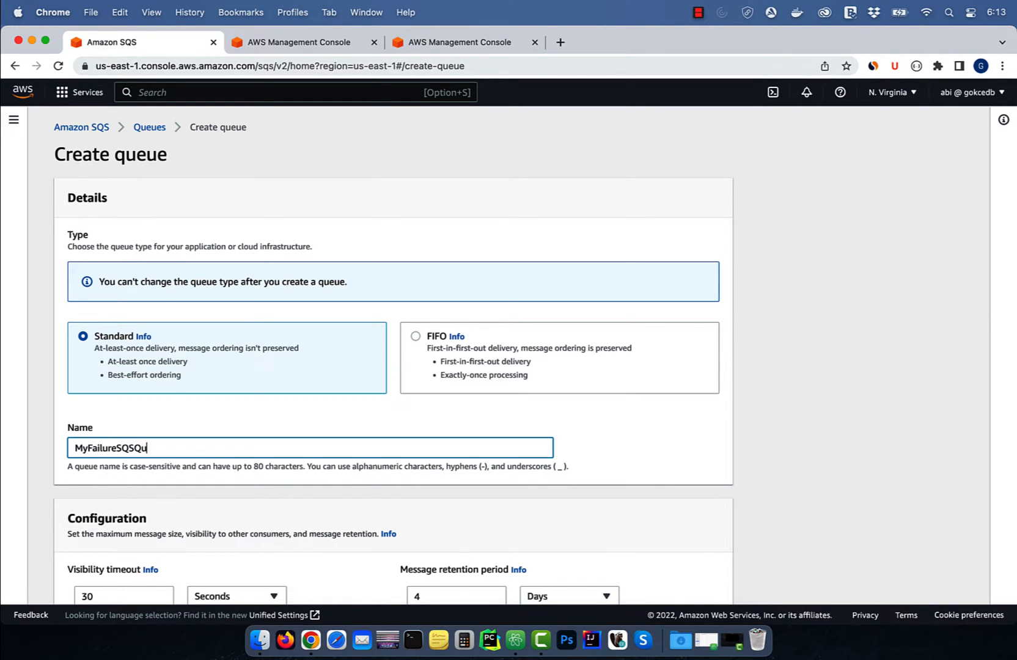
{"action": "scroll", "scroll_direction": "down", "scroll_amount": 3}
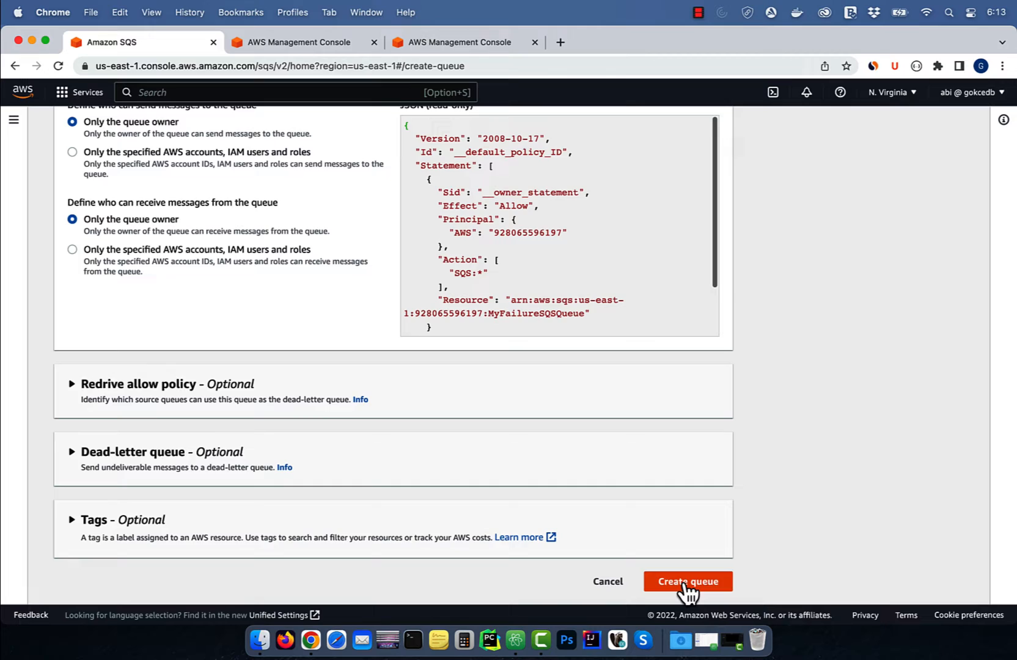
{"action": "left_click", "coordinate": [687, 582]}
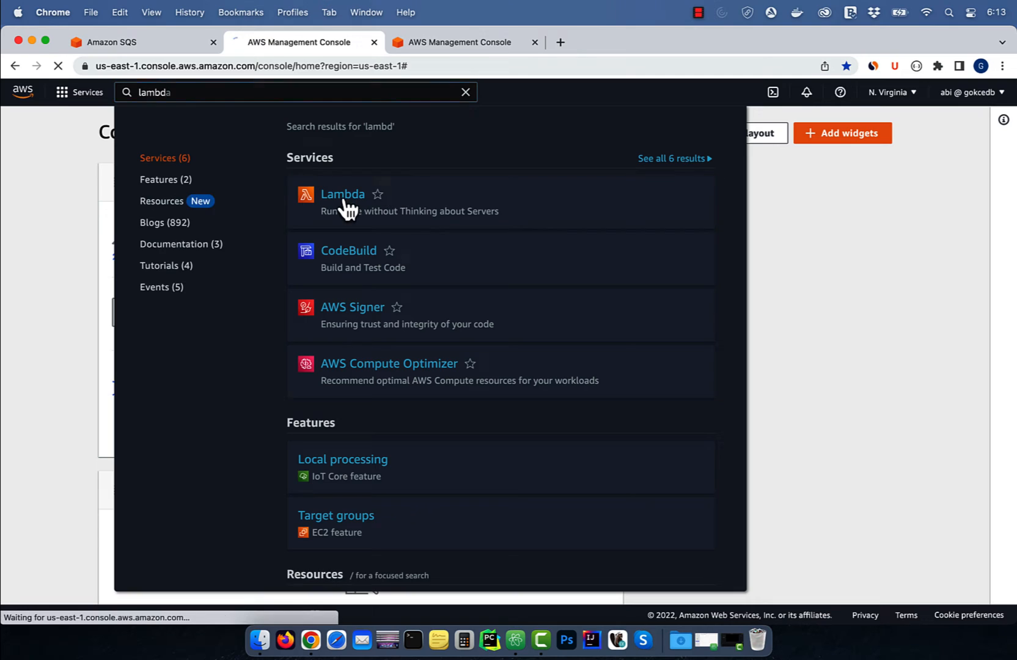
Author the Lambda function myTestingFunction from scratch with the Python 3.9 runtime.
{"action": "left_click", "coordinate": [342, 194]}
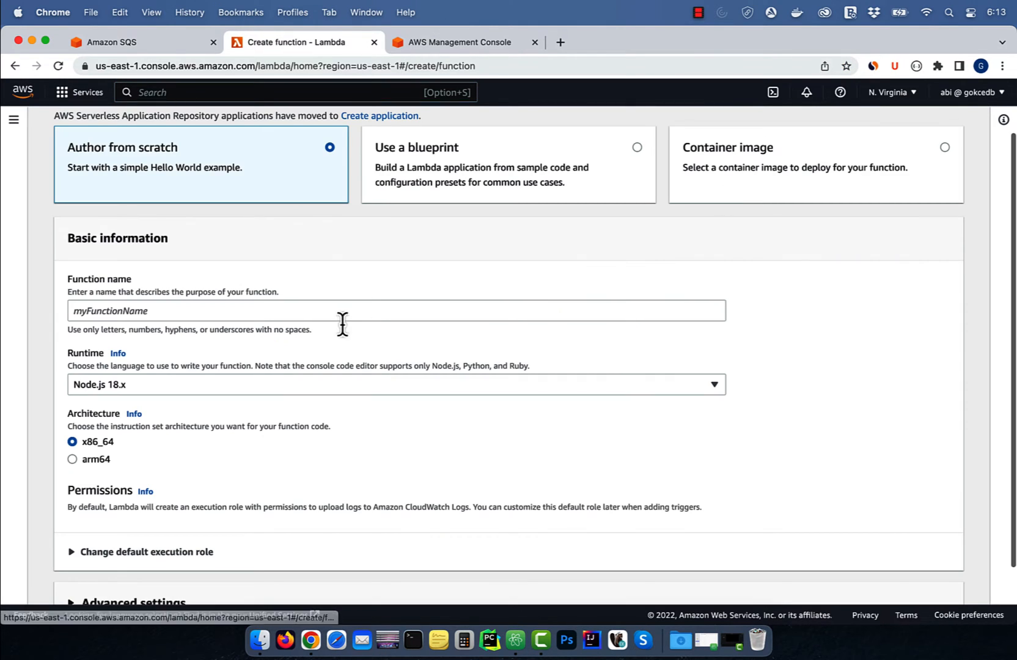
{"action": "type", "text": "myTesting"}
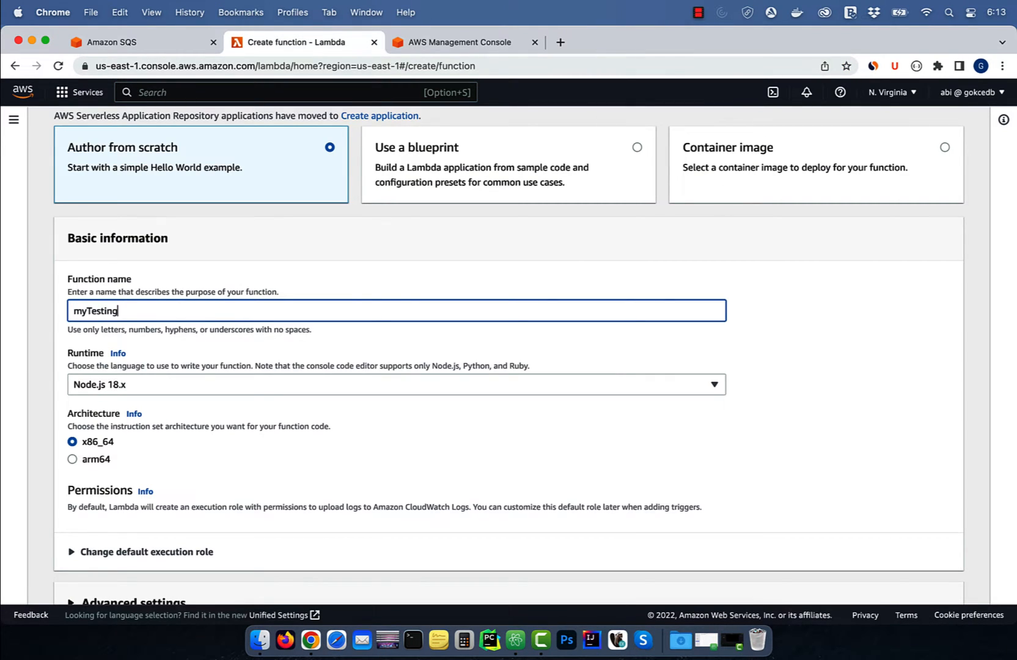
{"action": "left_click", "coordinate": [396, 384]}
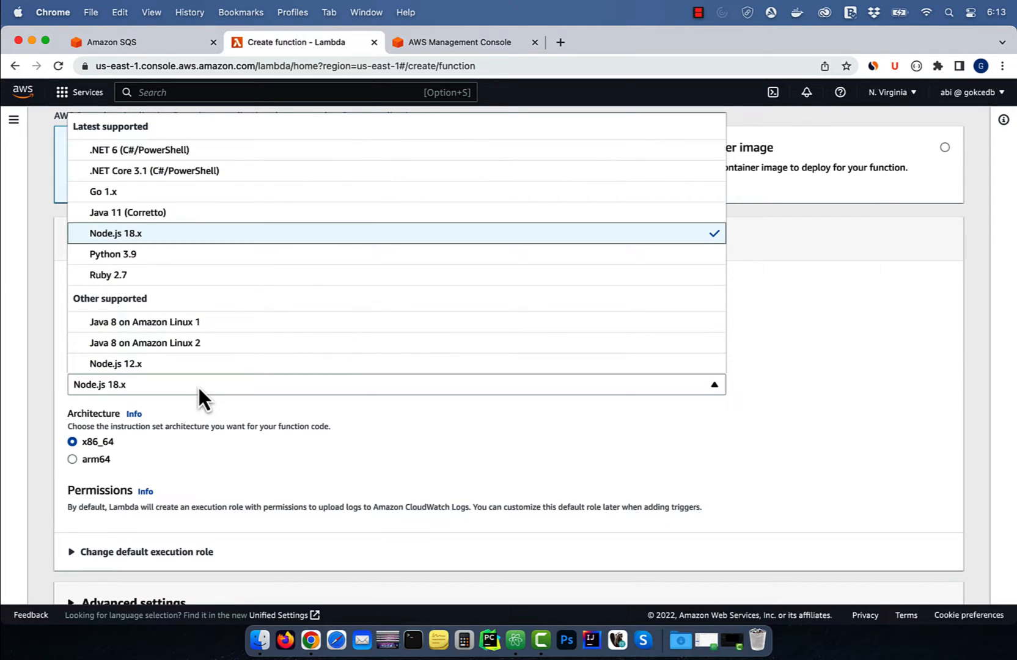
{"action": "left_click", "coordinate": [113, 253]}
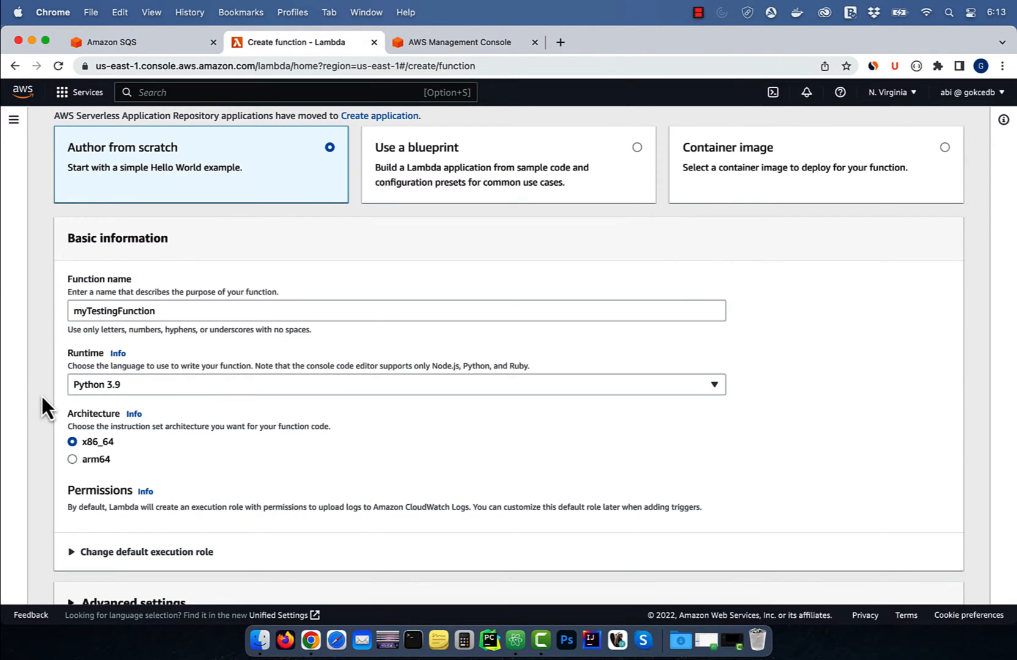
{"action": "scroll", "scroll_direction": "down", "scroll_amount": 3}
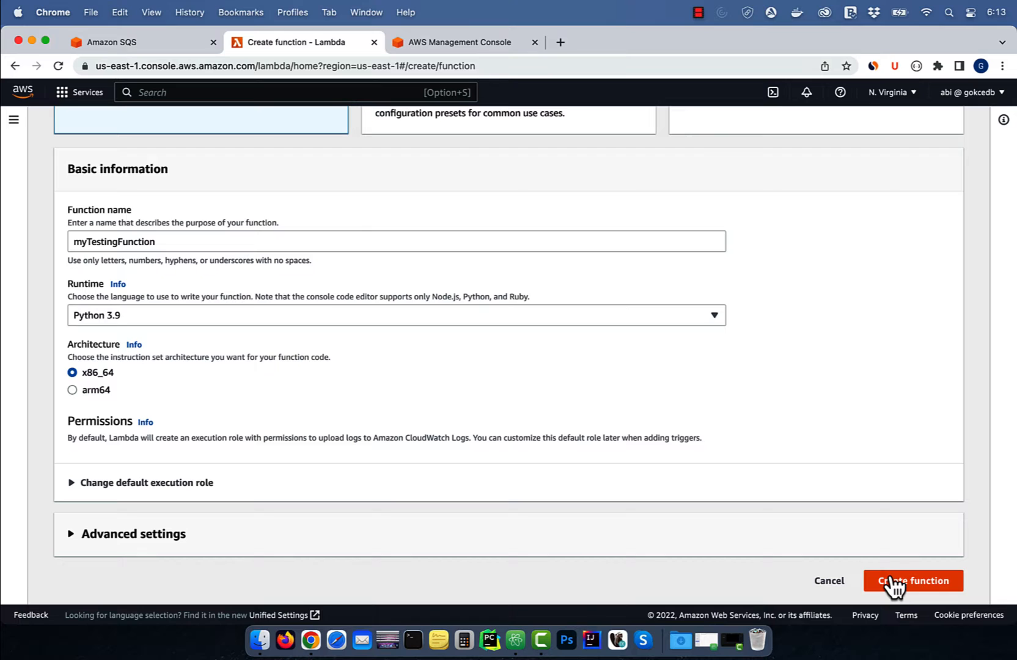
{"action": "left_click", "coordinate": [912, 581]}
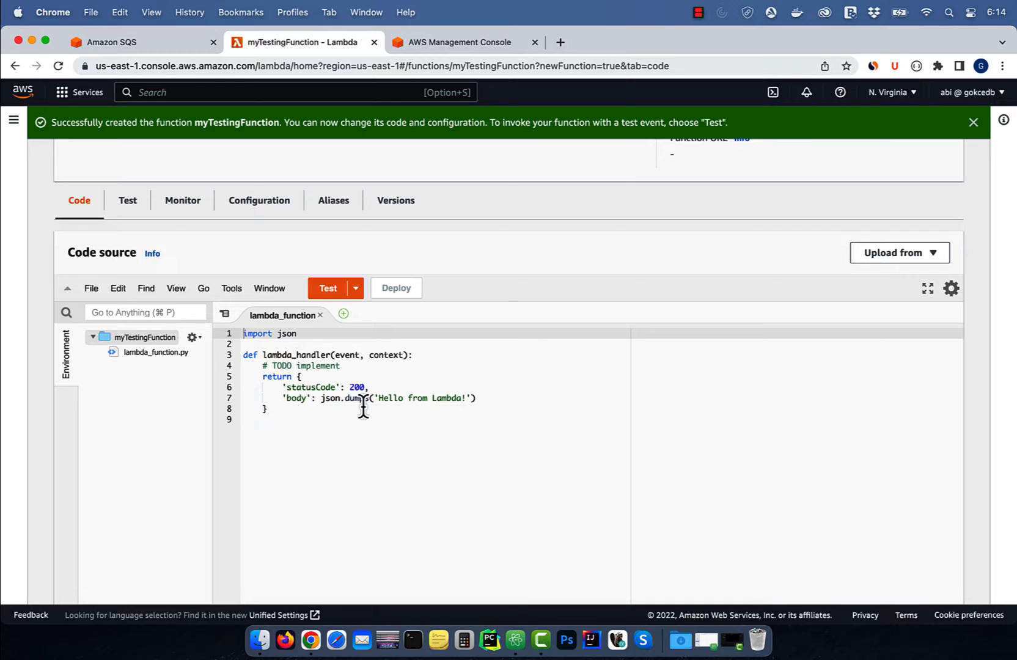
Save a test event named 'test' for myTestingFunction and run it.
{"action": "left_click", "coordinate": [328, 288]}
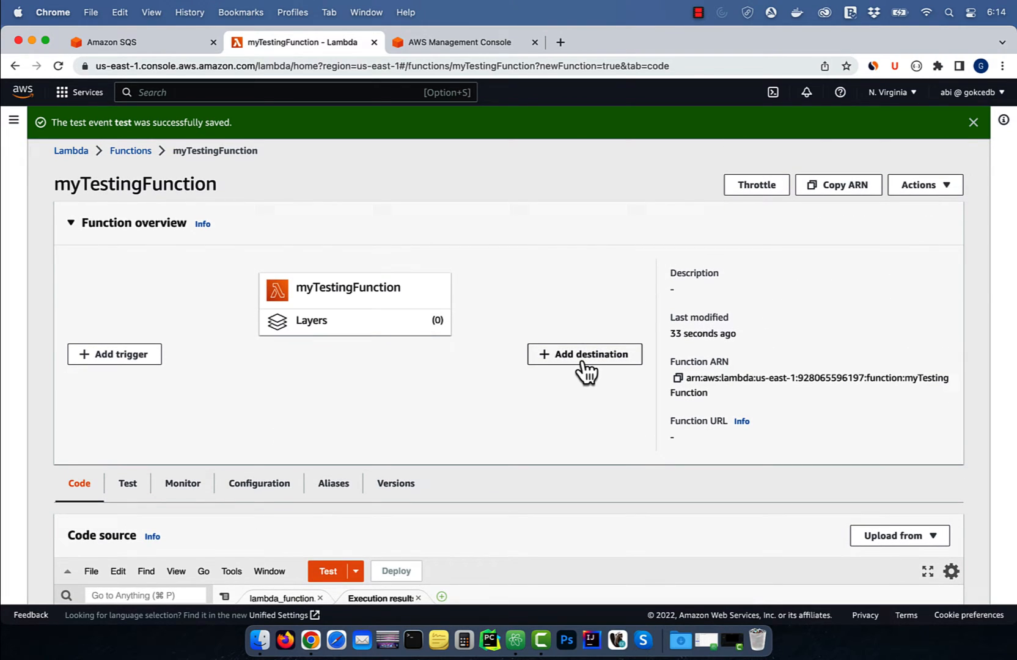
Add an on-success asynchronous invocation destination to SQS queue MySuccessSQSQueue.
{"action": "left_click", "coordinate": [583, 353]}
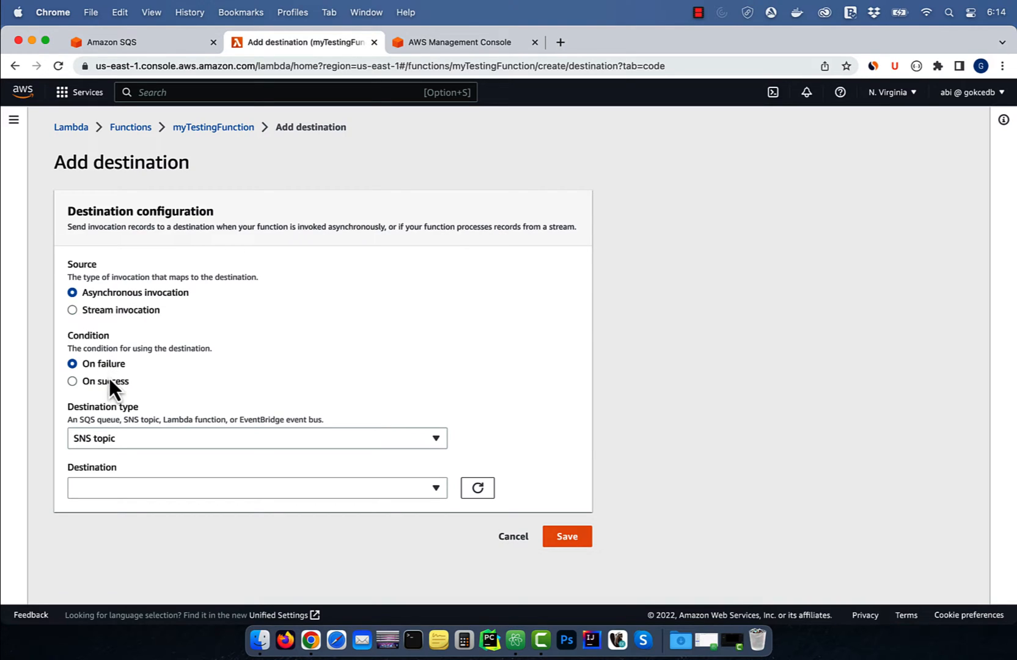
{"action": "left_click", "coordinate": [72, 381]}
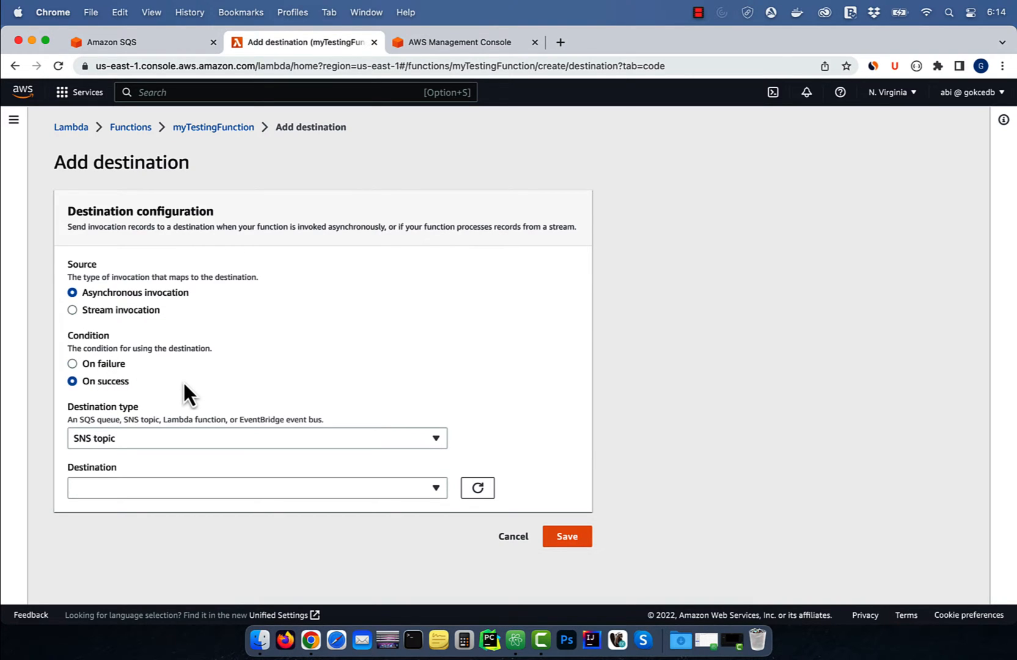
{"action": "mouse_move", "coordinate": [142, 505]}
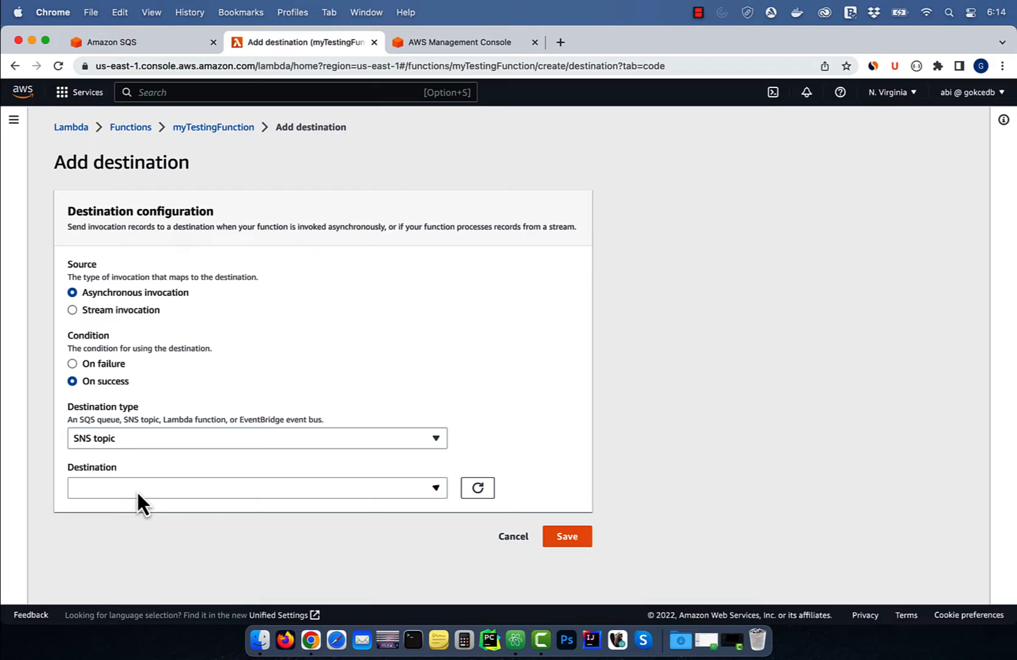
{"action": "left_click", "coordinate": [257, 438]}
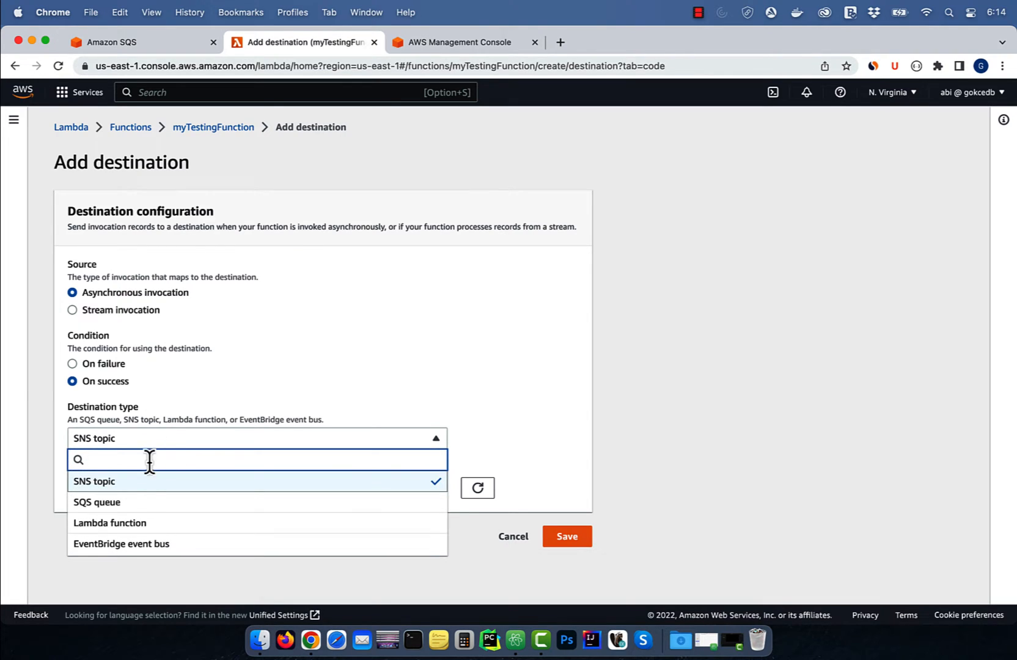
{"action": "left_click", "coordinate": [97, 501]}
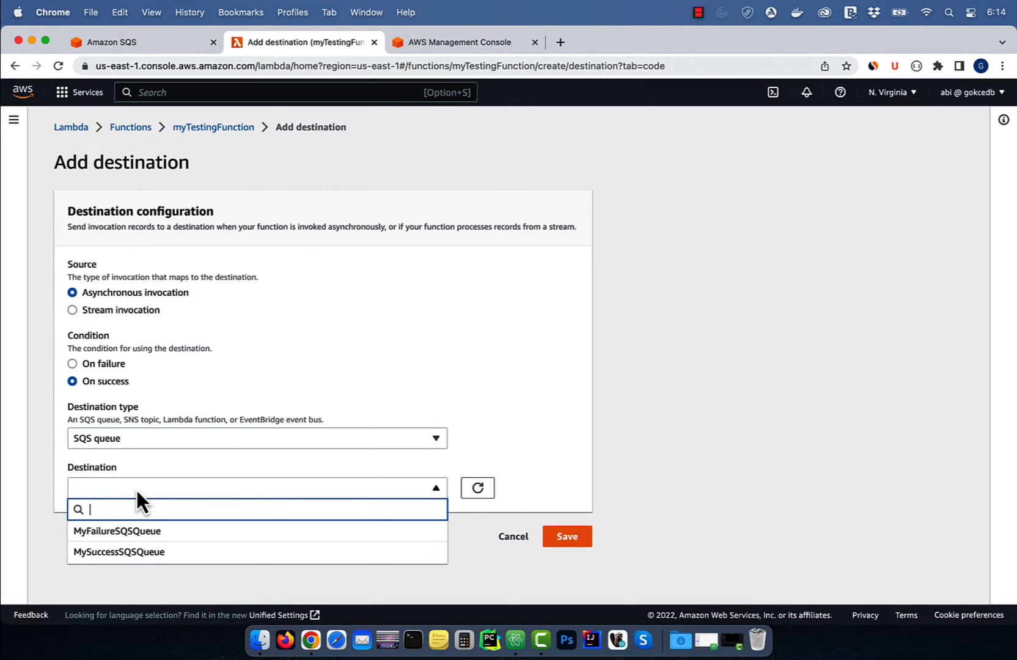
{"action": "left_click", "coordinate": [119, 551]}
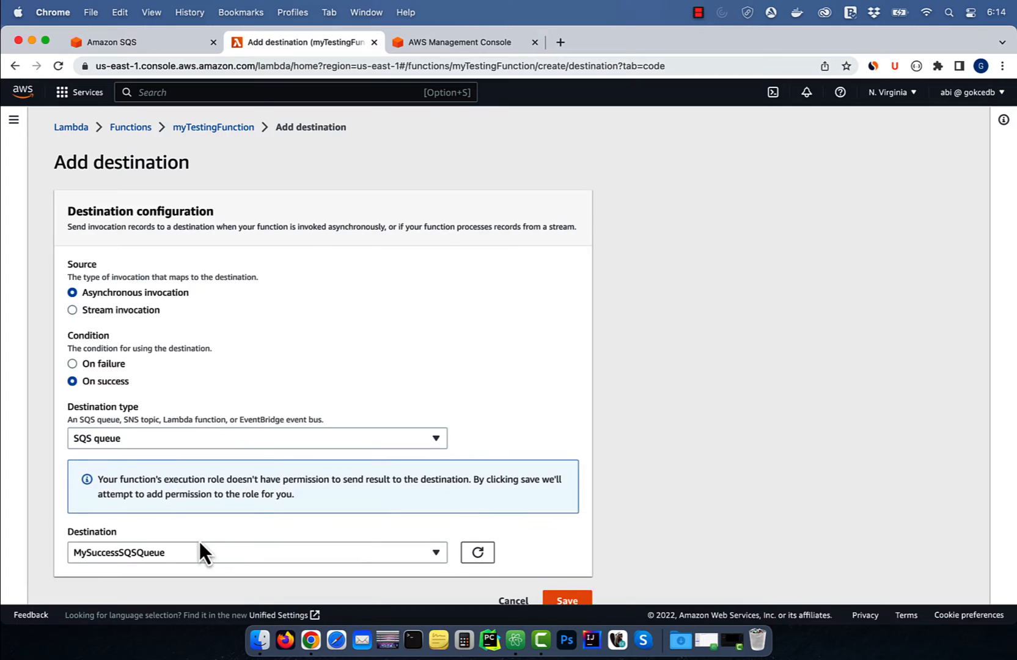
{"action": "scroll", "scroll_direction": "down", "scroll_amount": 3}
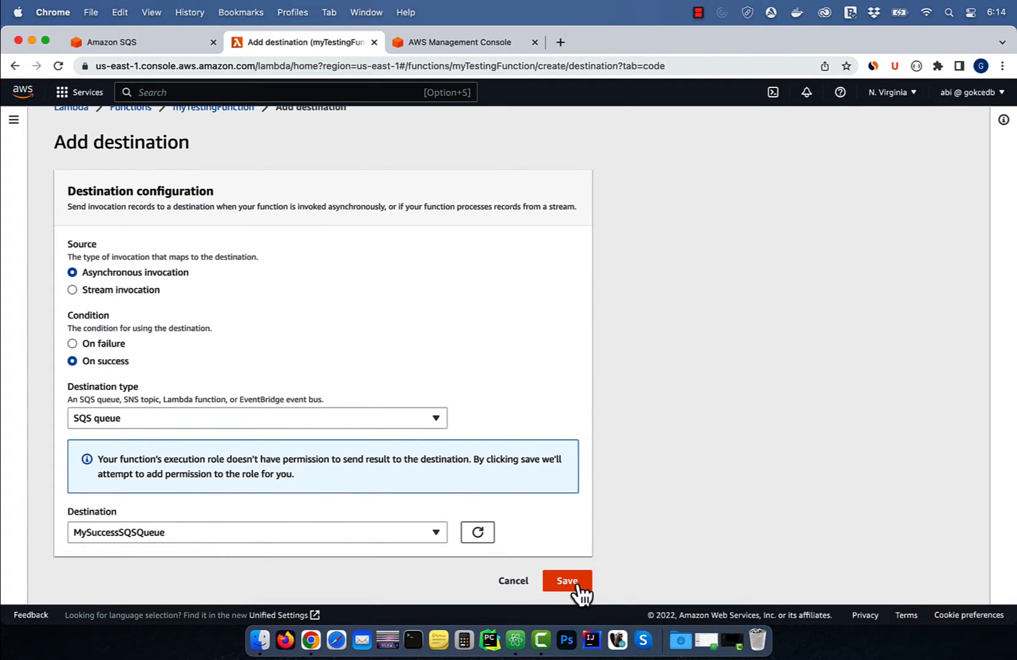
{"action": "left_click", "coordinate": [565, 580]}
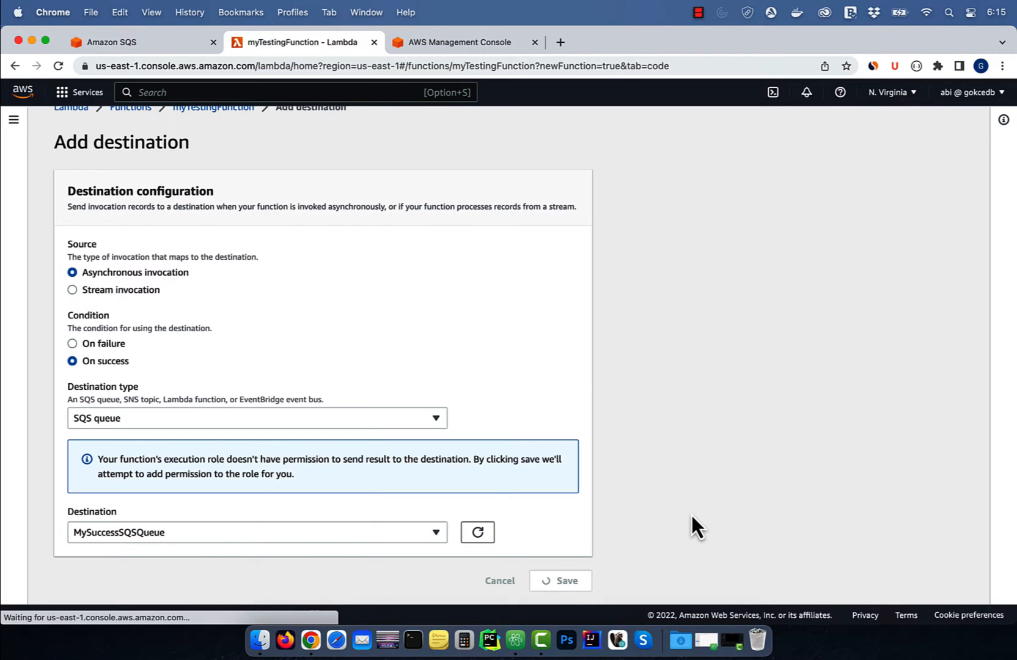
{"action": "left_click", "coordinate": [559, 580]}
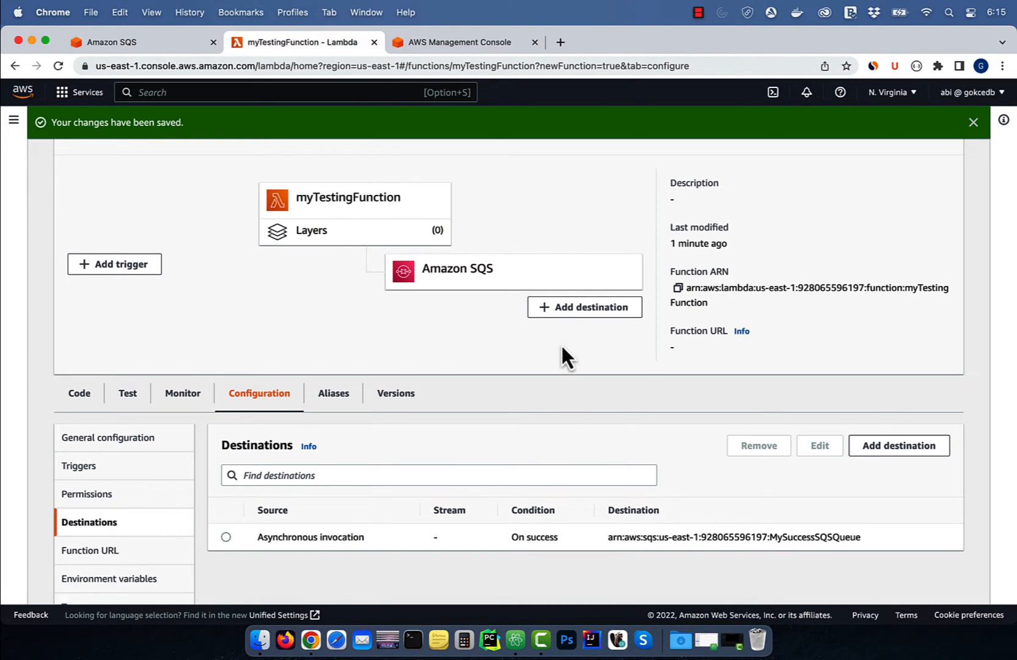
{"action": "left_click", "coordinate": [898, 446]}
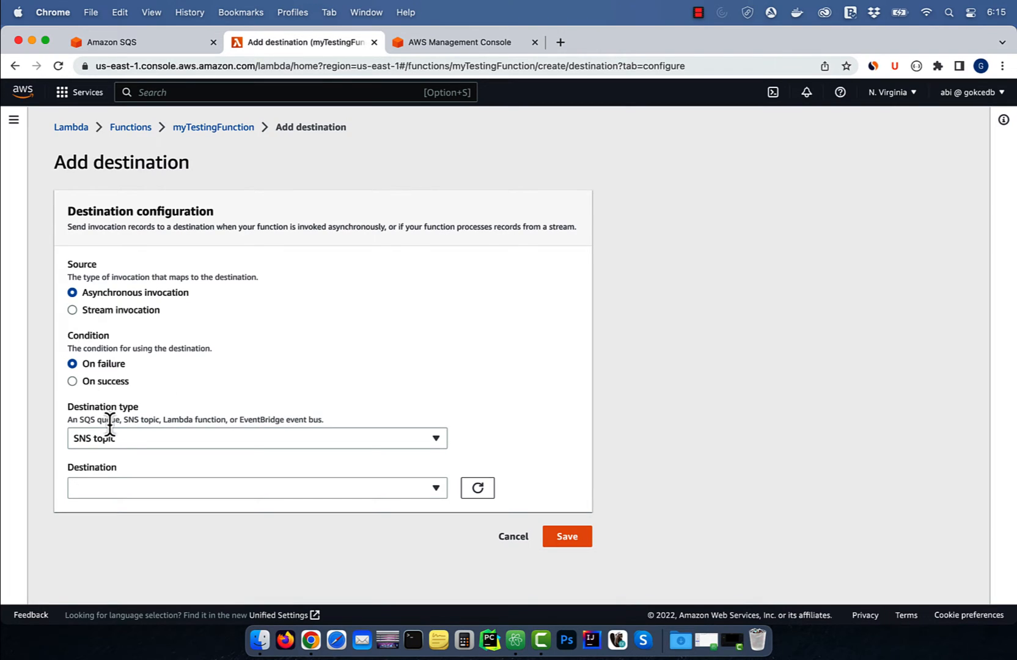
Save an on-failure destination of type SQS queue pointing to MyFailureSQSQueue.
{"action": "left_click", "coordinate": [256, 437]}
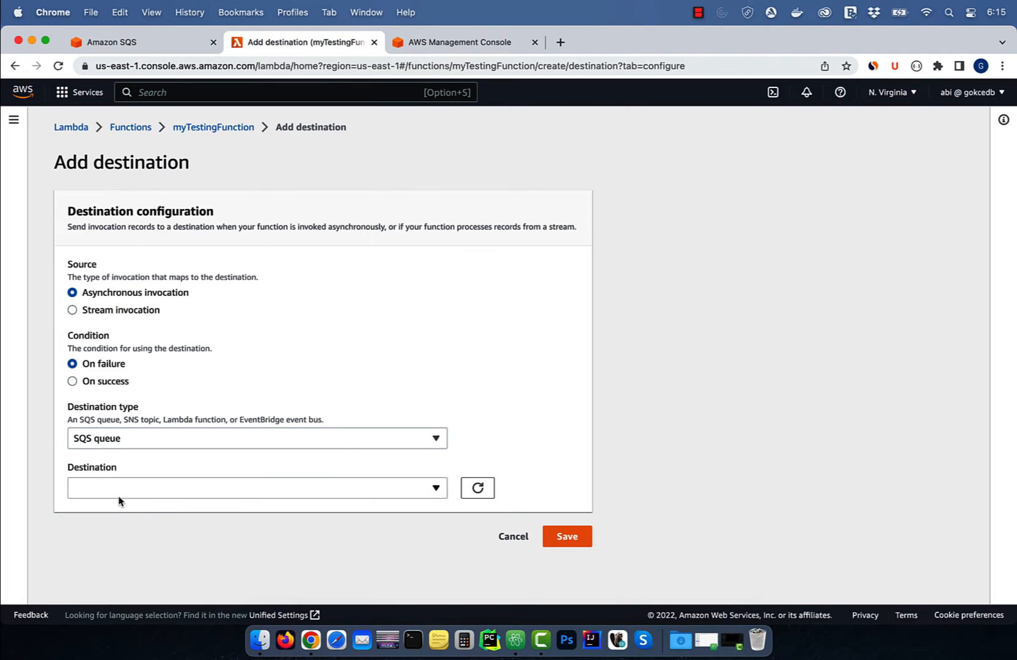
{"action": "left_click", "coordinate": [256, 488]}
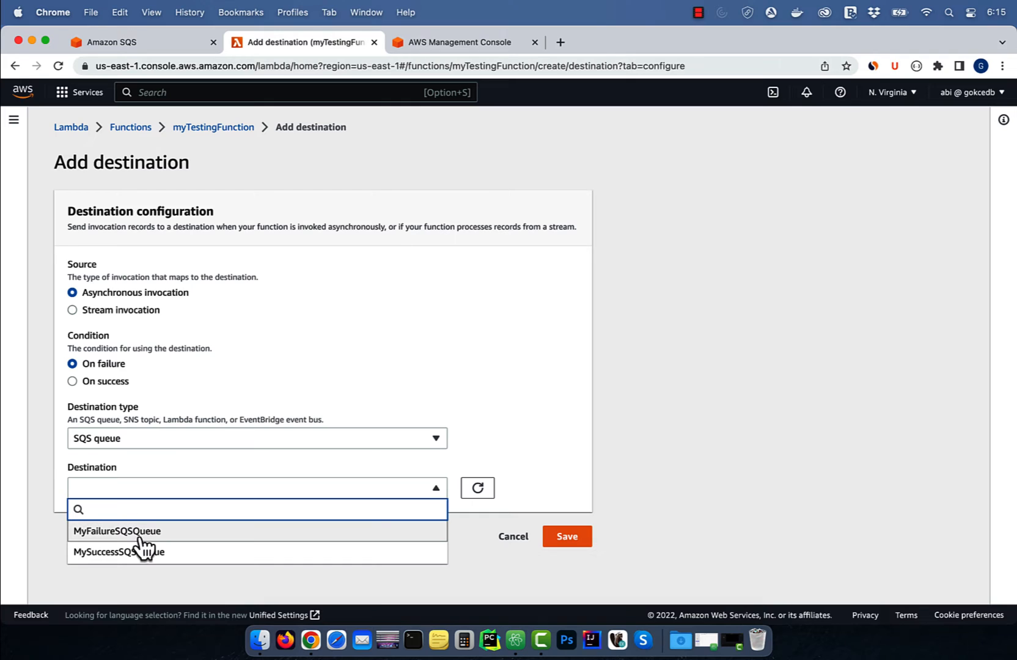
{"action": "left_click", "coordinate": [117, 531]}
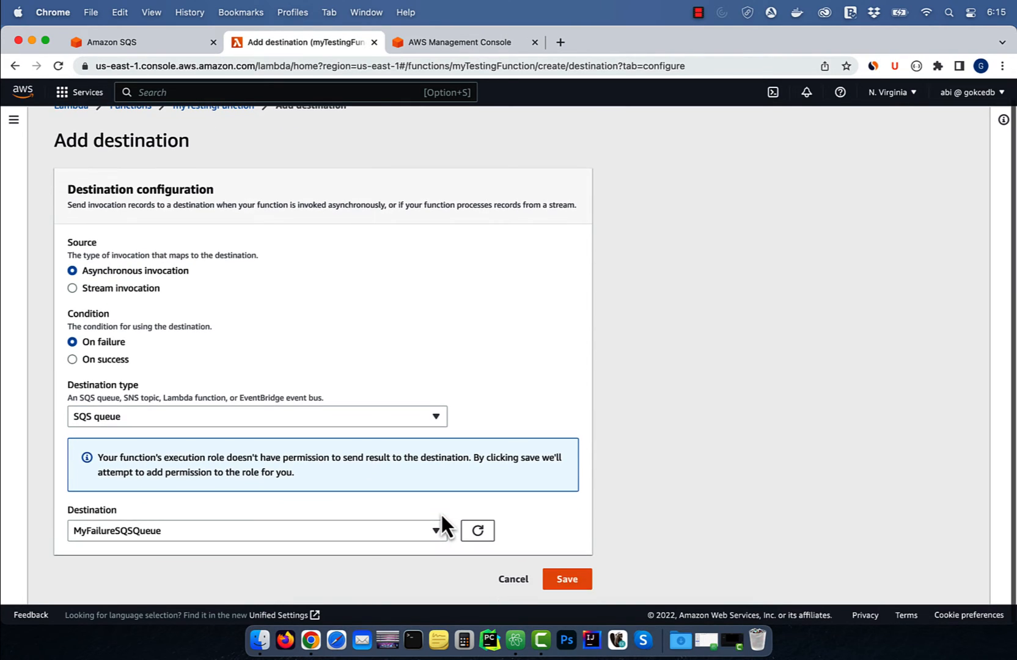
{"action": "left_click", "coordinate": [565, 578]}
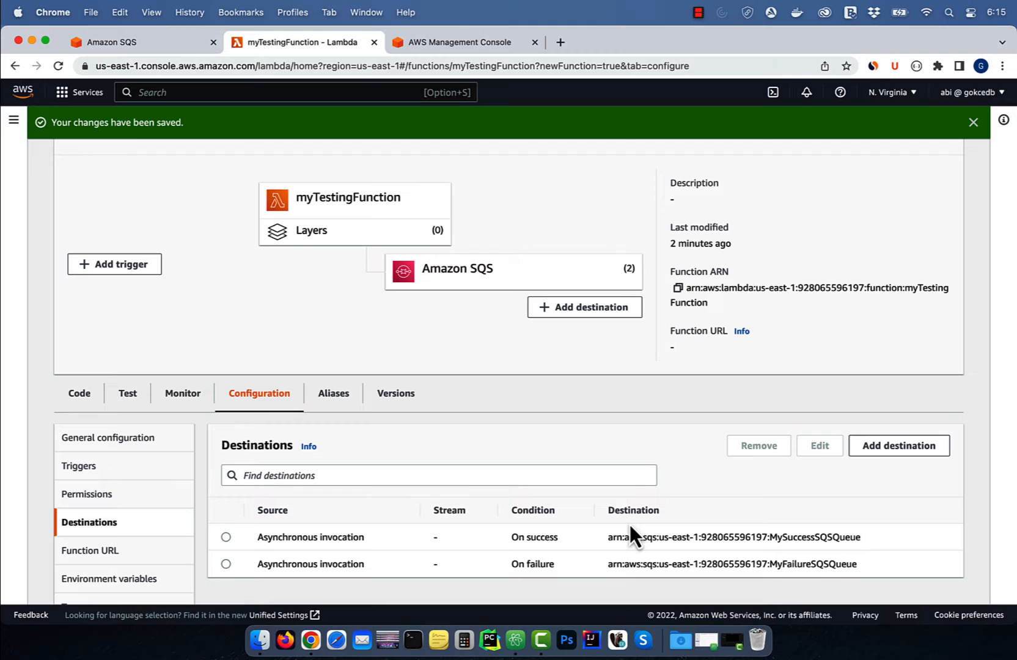
{"action": "mouse_move", "coordinate": [603, 530]}
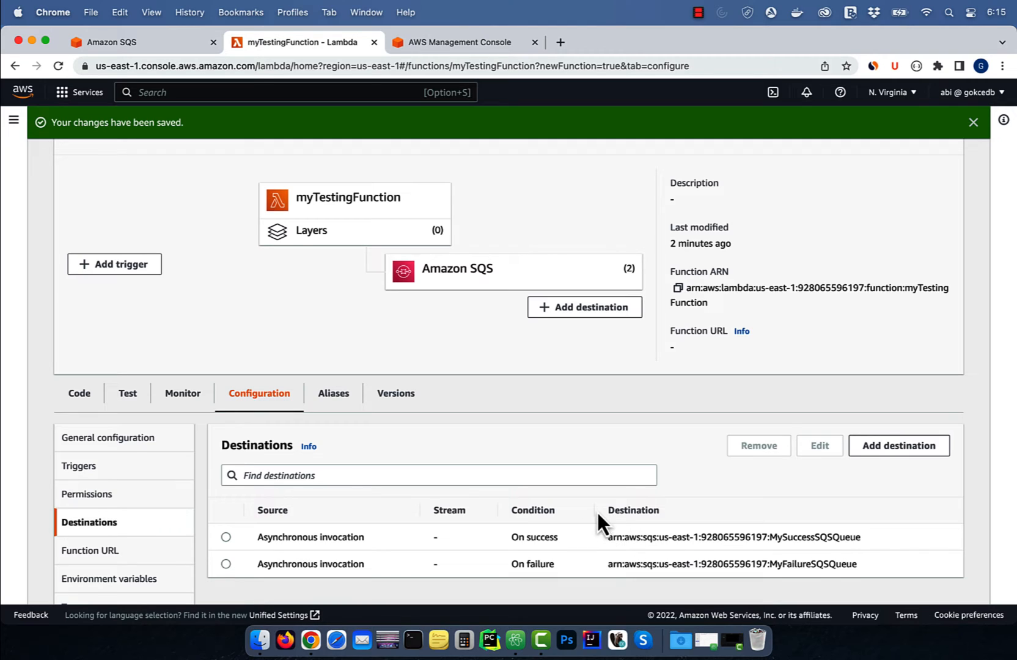
{"action": "mouse_move", "coordinate": [504, 470]}
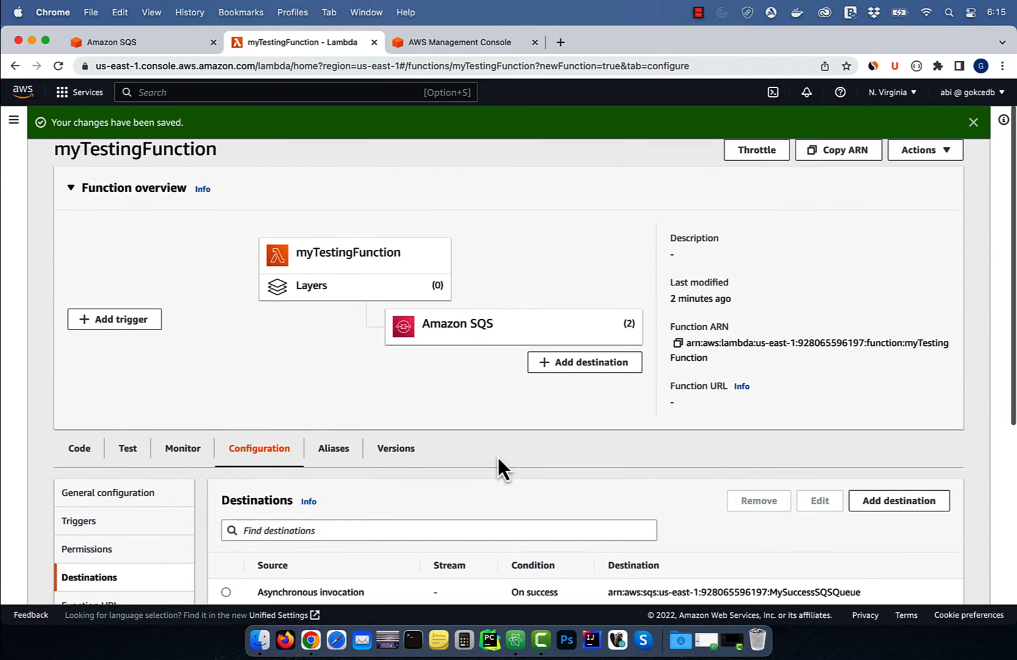
{"action": "mouse_move", "coordinate": [405, 152]}
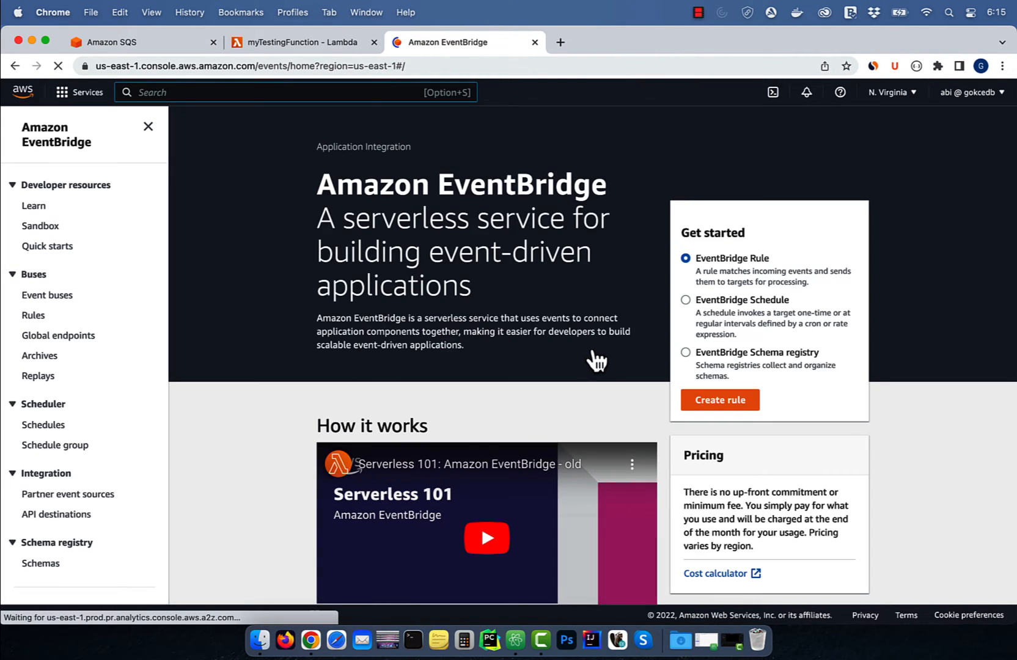
Start rule myTestRule as a scheduled rule using a regular rate.
{"action": "left_click", "coordinate": [718, 400]}
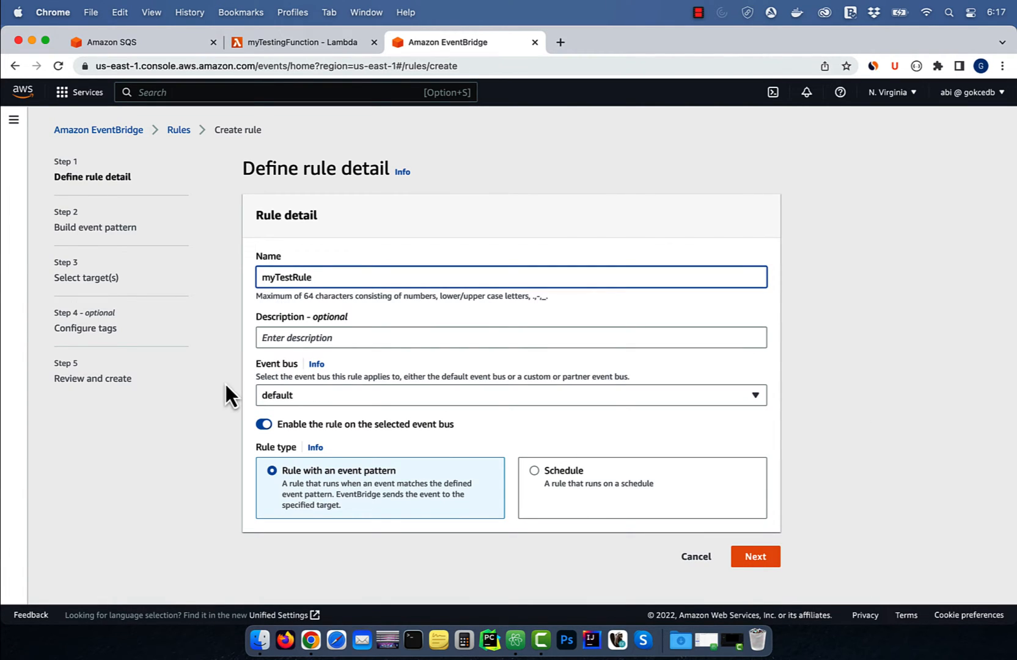
{"action": "mouse_move", "coordinate": [539, 482]}
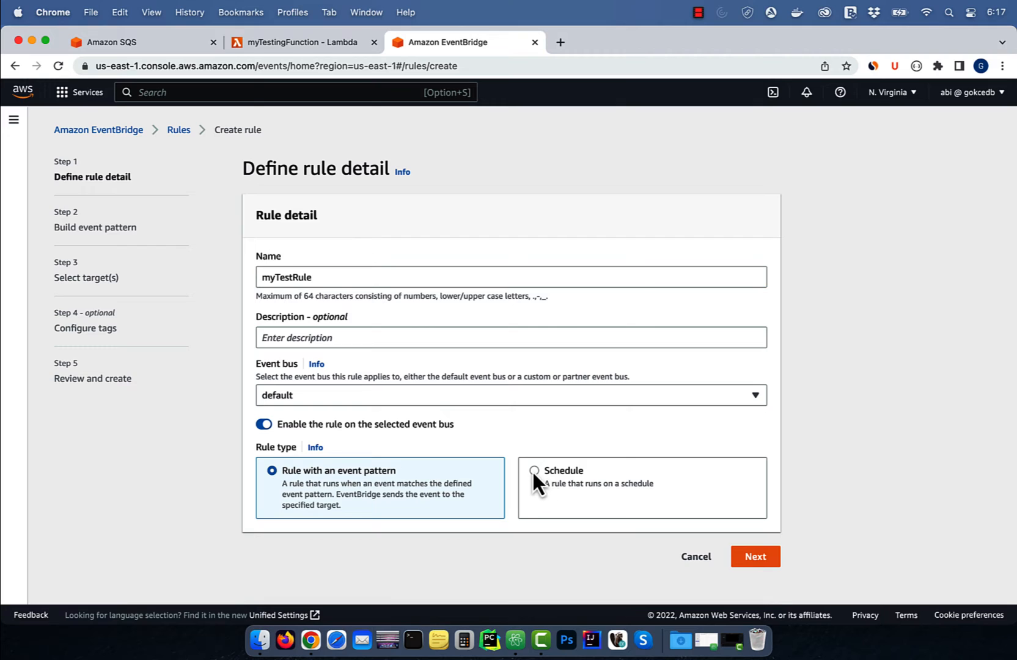
{"action": "left_click", "coordinate": [535, 470]}
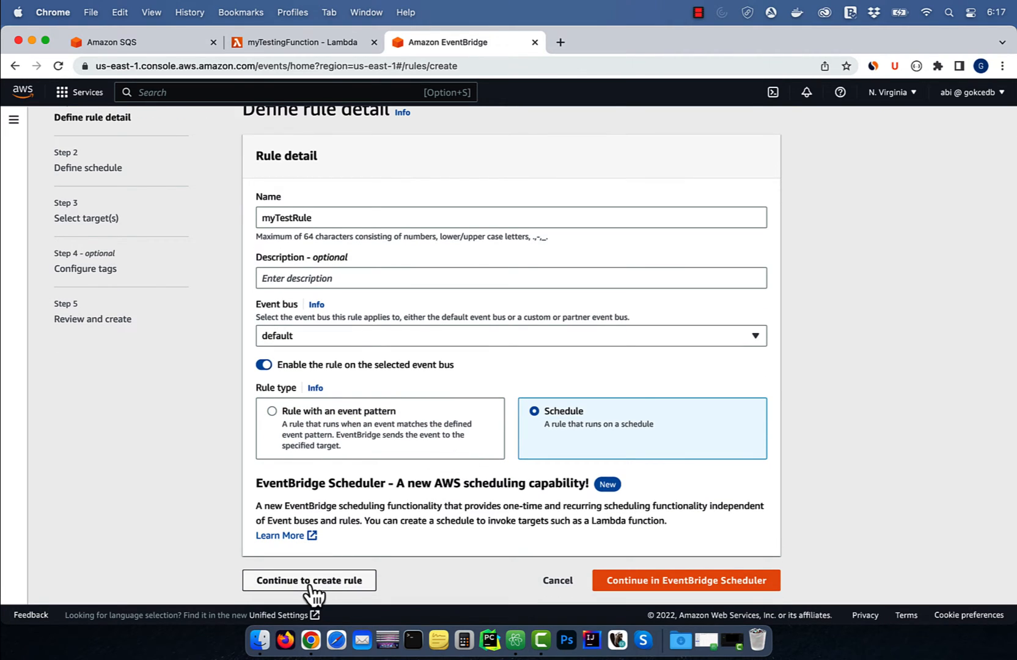
{"action": "left_click", "coordinate": [309, 580]}
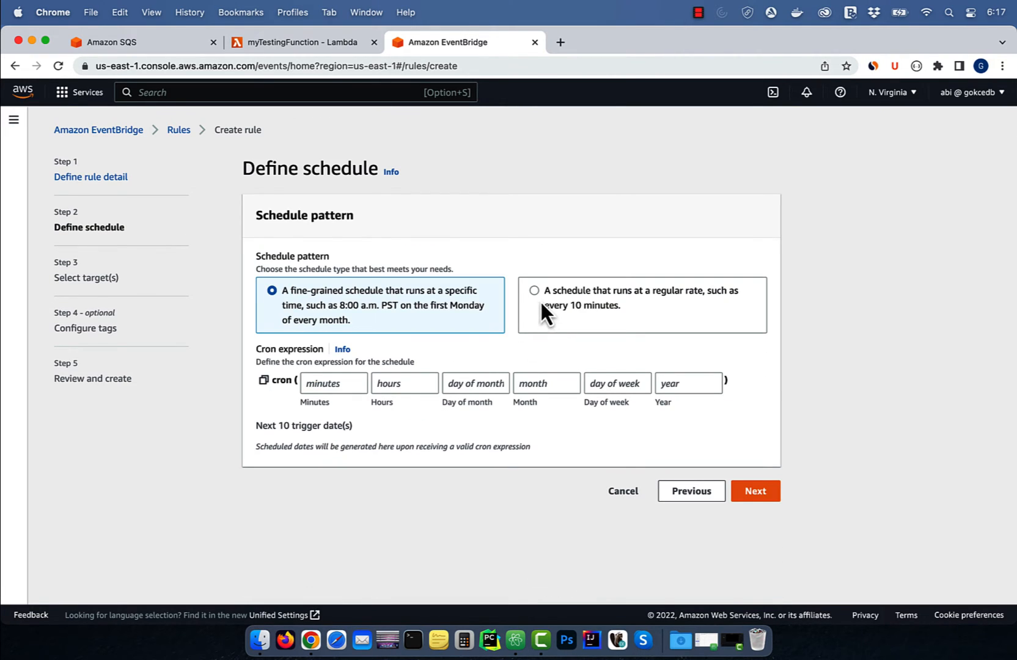
{"action": "left_click", "coordinate": [534, 290]}
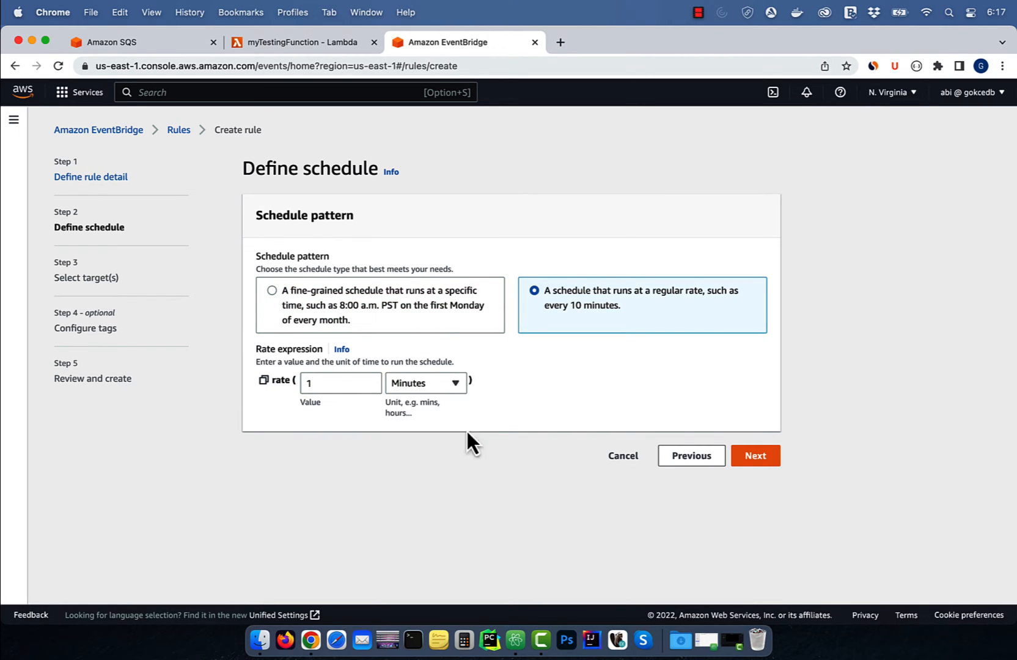
Set the rule's target to Lambda function myTestingFunction and finish creating it.
{"action": "left_click", "coordinate": [754, 455]}
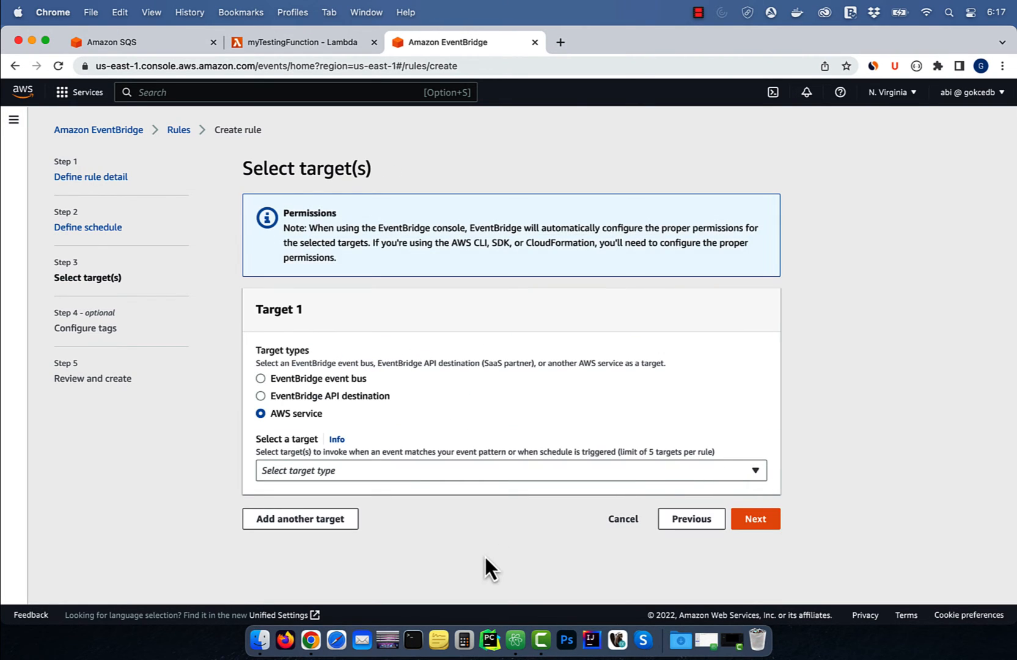
{"action": "left_click", "coordinate": [509, 469]}
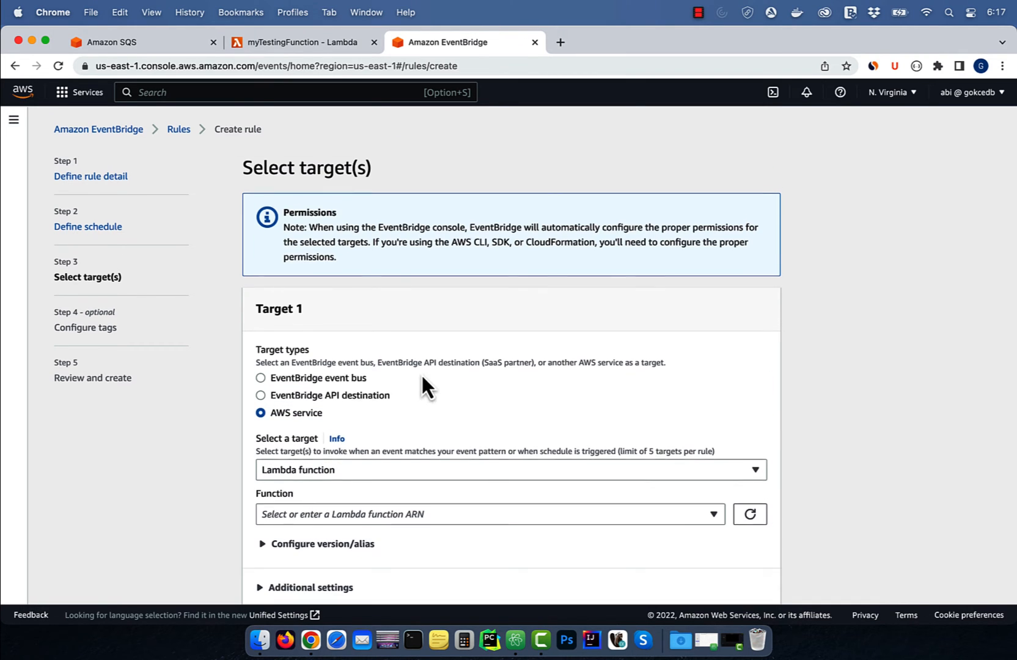
{"action": "type", "text": "myte"}
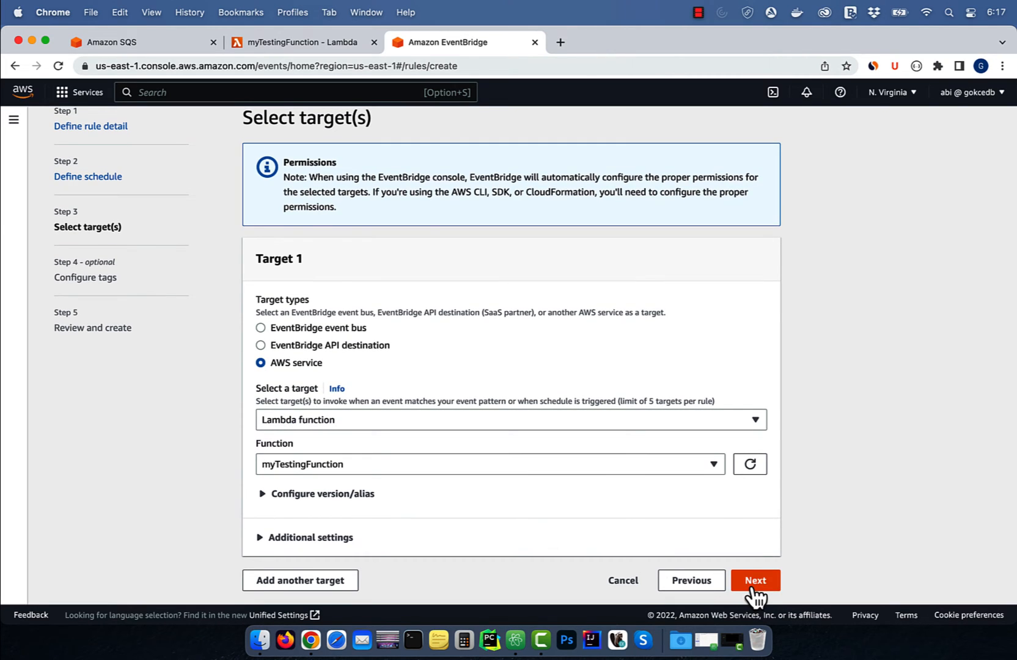
{"action": "left_click", "coordinate": [754, 581]}
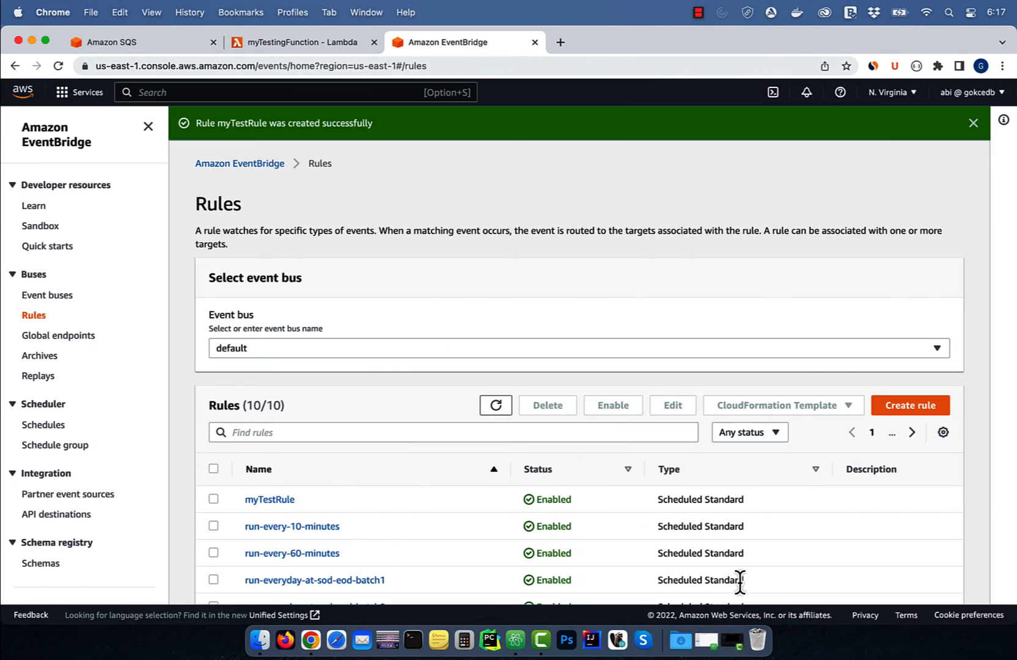
Check myTestingFunction's overview for the EventBridge trigger and two SQS destinations.
{"action": "left_click", "coordinate": [269, 499]}
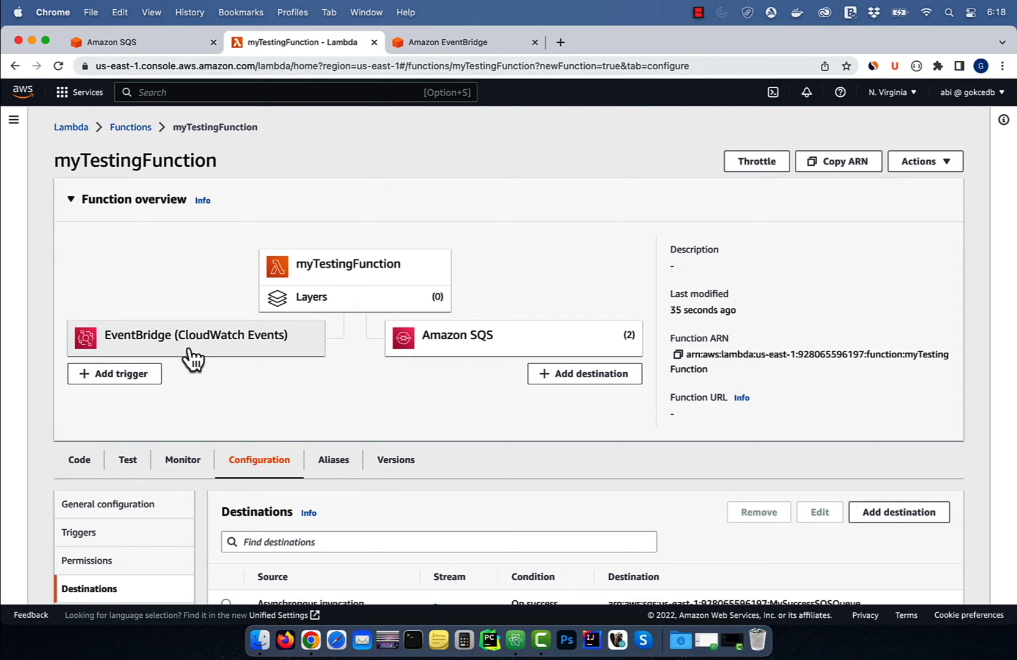
{"action": "mouse_move", "coordinate": [381, 290]}
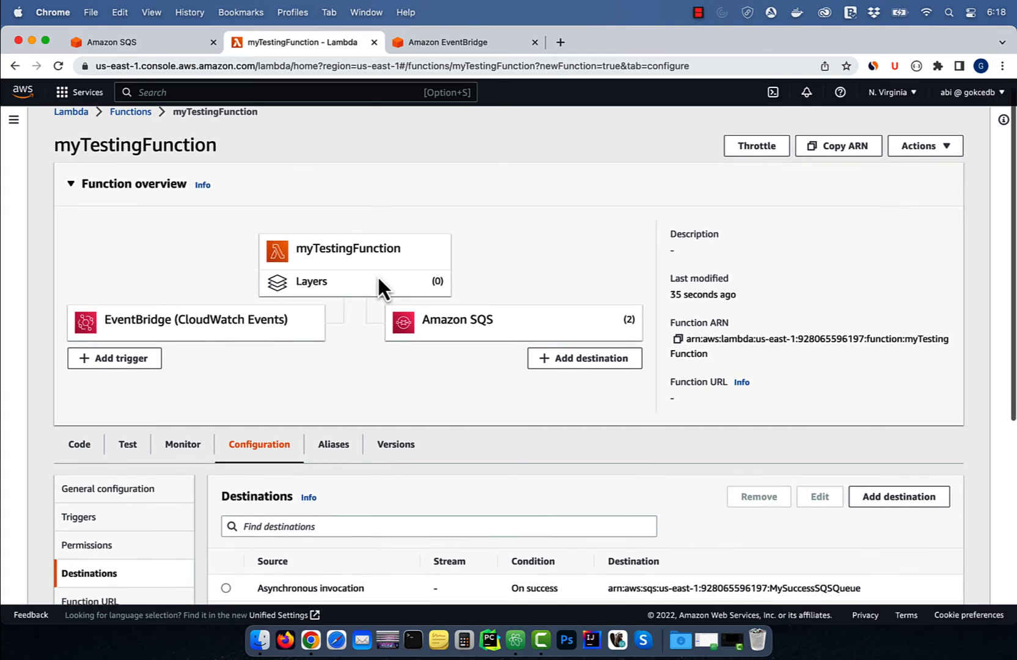
{"action": "scroll", "scroll_direction": "down", "scroll_amount": 3}
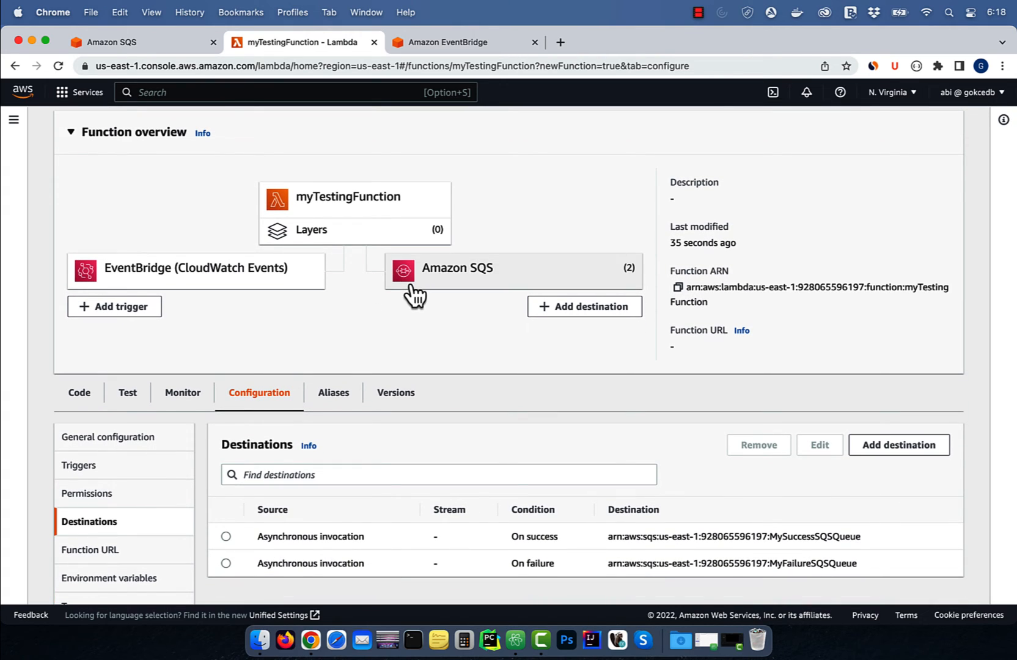
{"action": "mouse_move", "coordinate": [828, 558]}
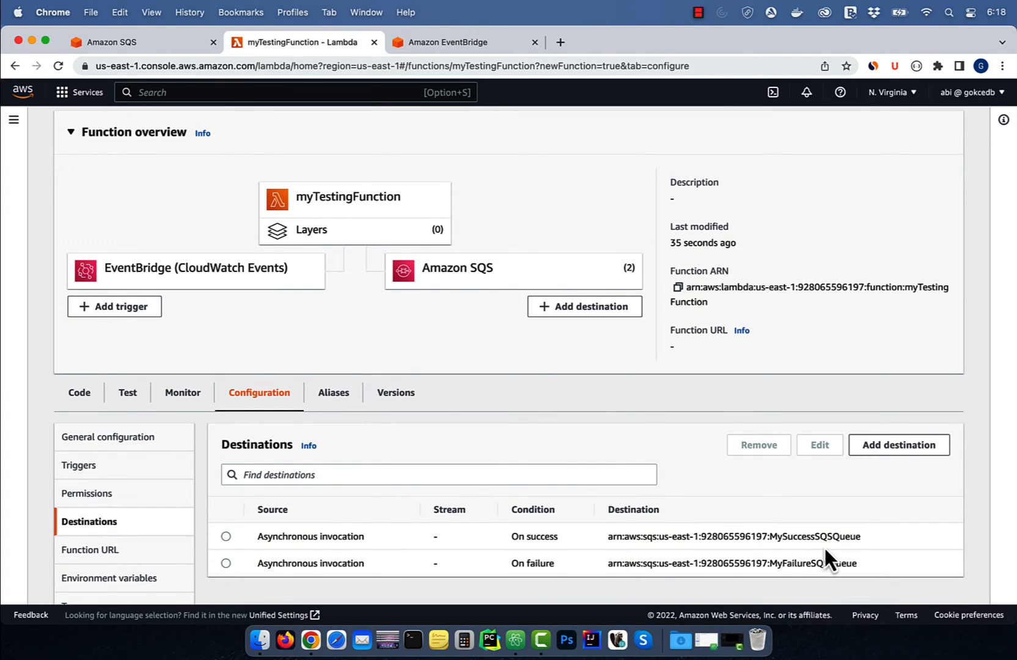
{"action": "mouse_move", "coordinate": [206, 139]}
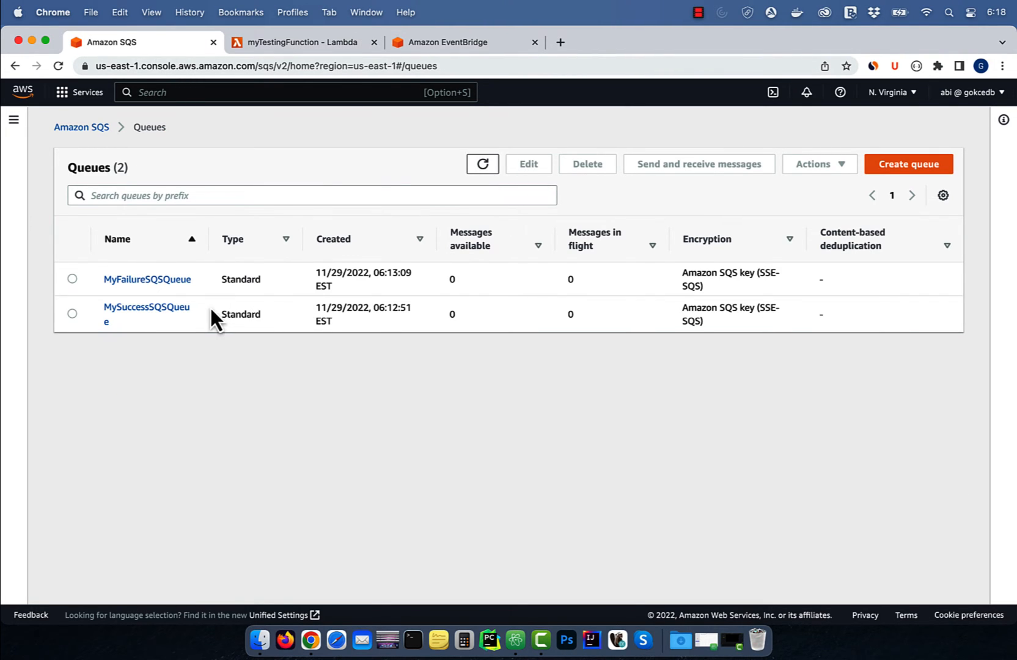
Poll MySuccessSQSQueue and view the message body 'Hello from Lambda!'.
{"action": "left_click", "coordinate": [146, 313]}
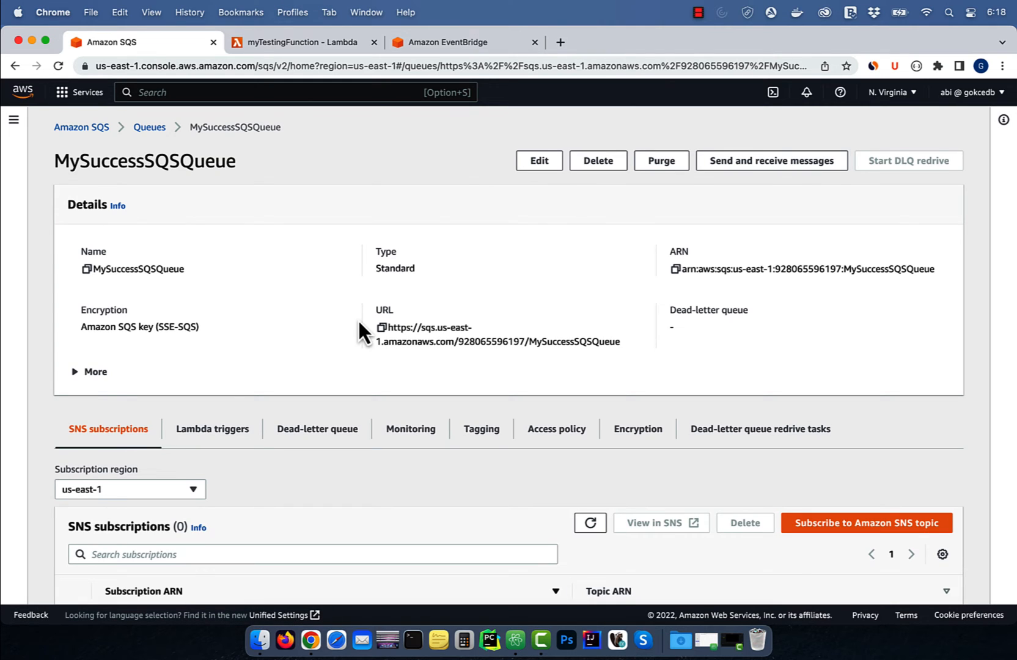
{"action": "left_click", "coordinate": [771, 161]}
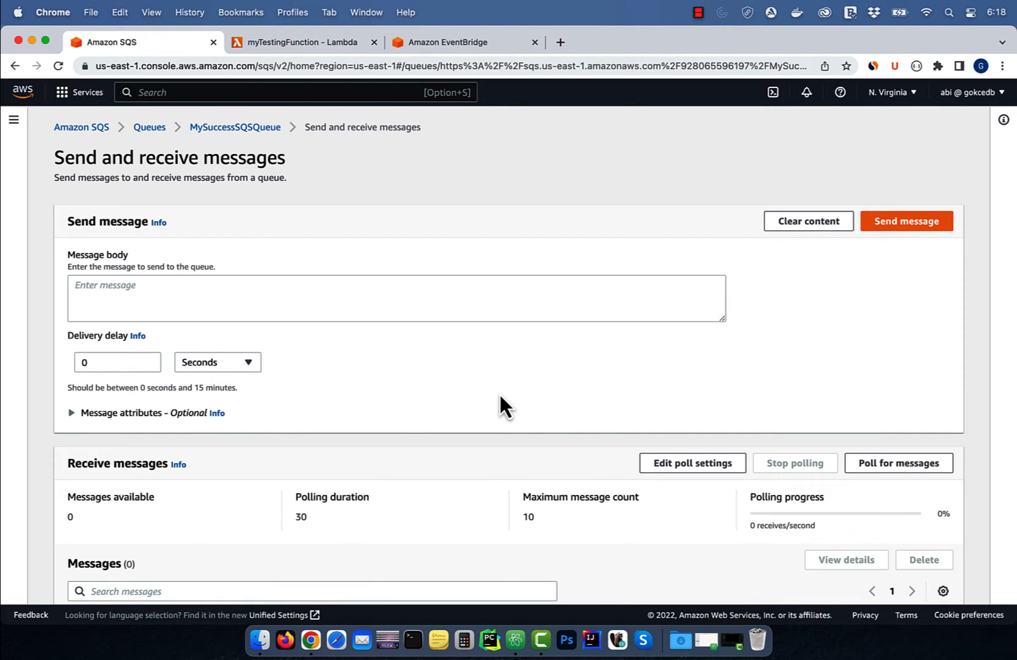
{"action": "left_click", "coordinate": [898, 463]}
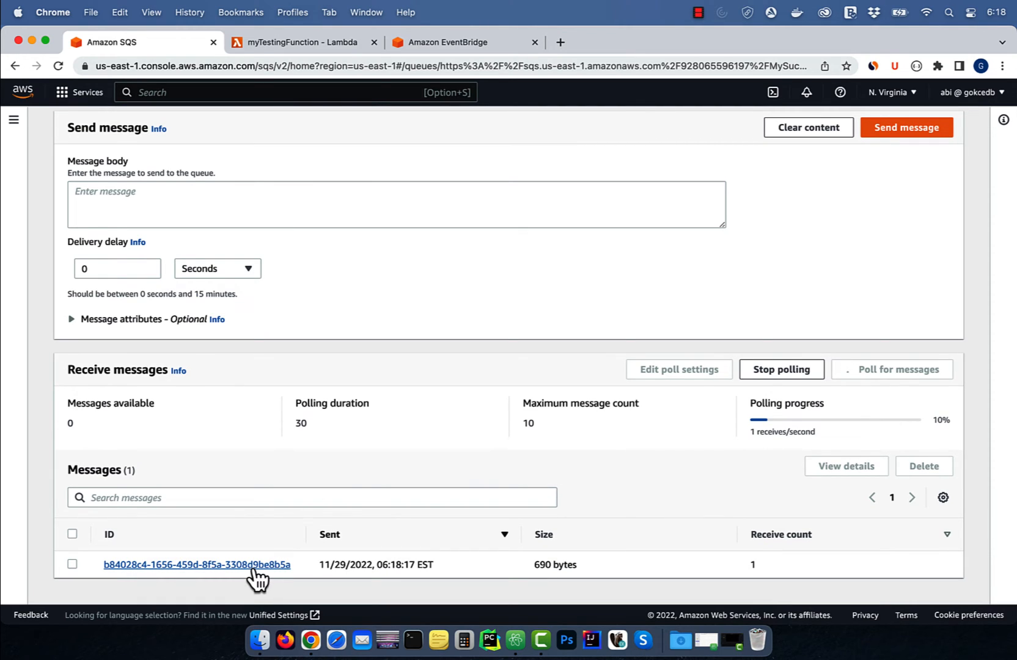
{"action": "left_click", "coordinate": [196, 564]}
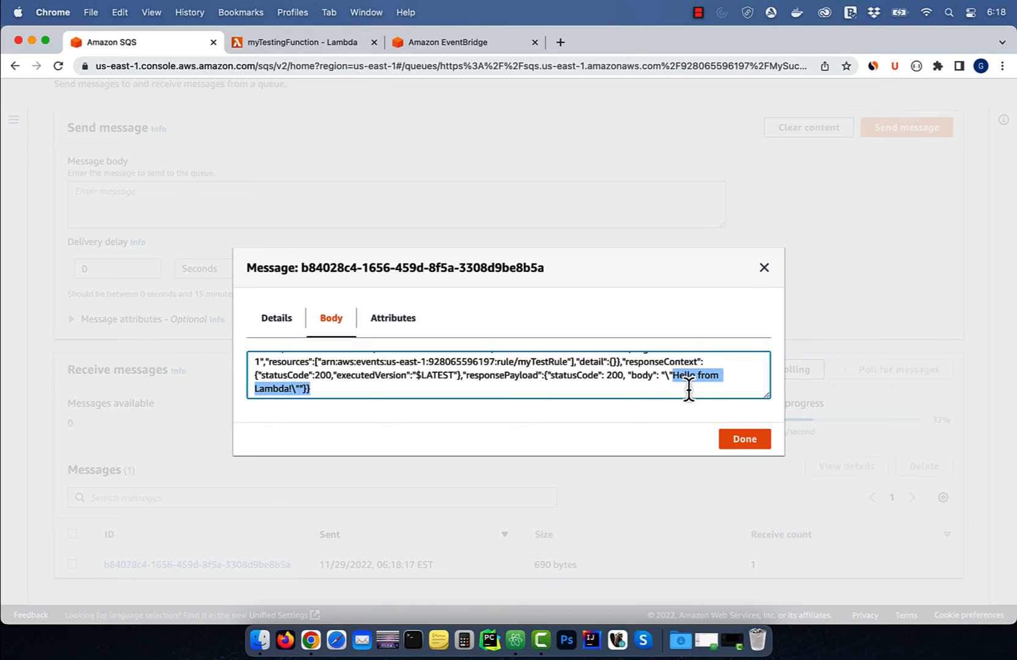
{"action": "left_click", "coordinate": [743, 438]}
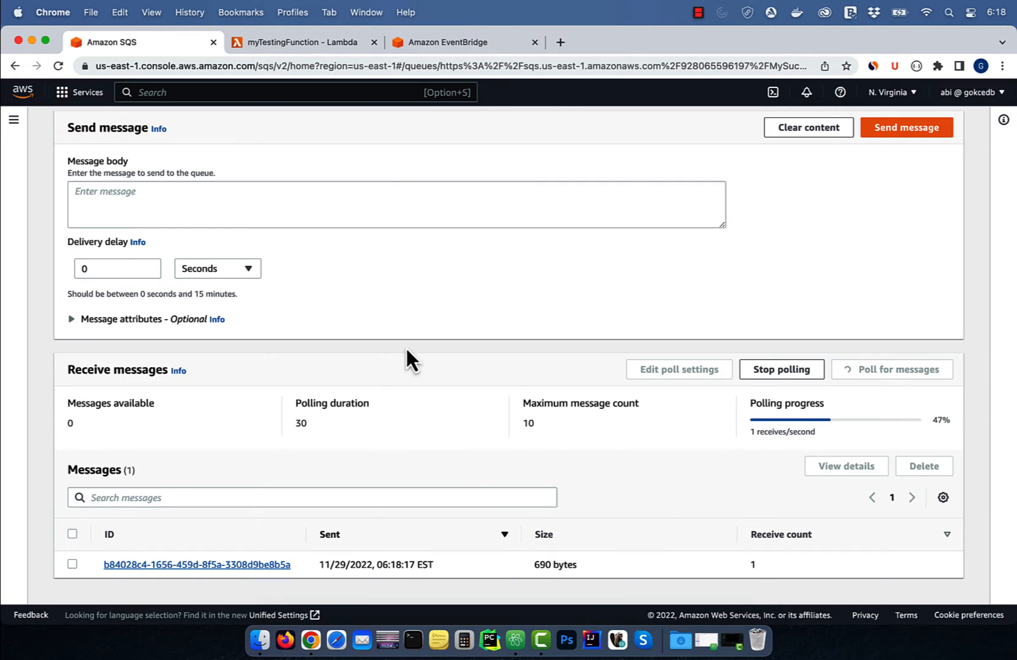
{"action": "left_click", "coordinate": [301, 42]}
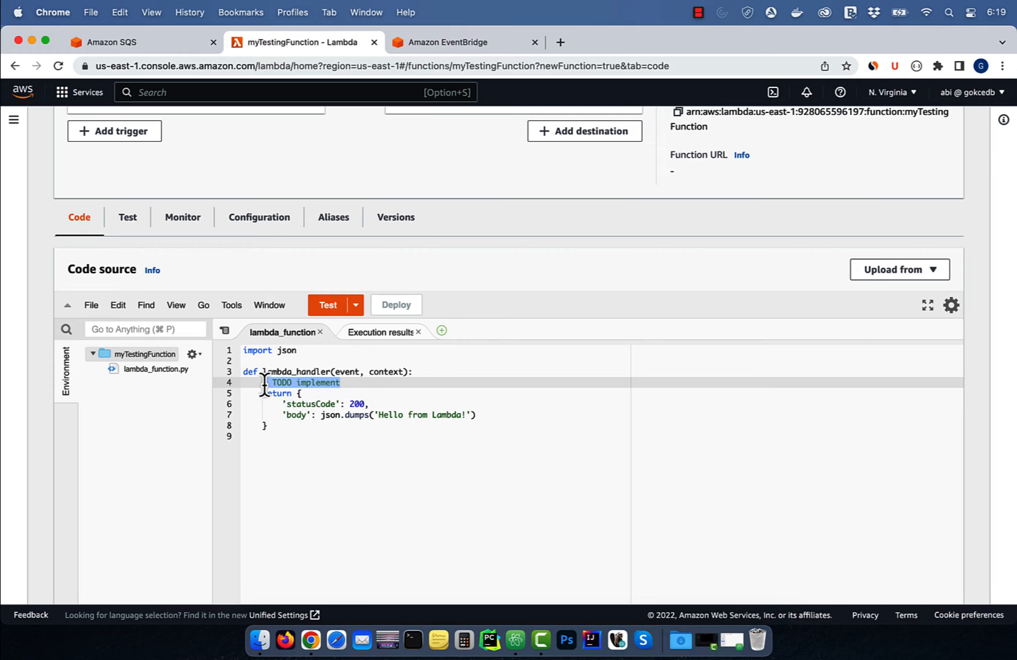
Edit the handler to raise Exception("Raising Exception - FAILED") and return 'FAILED'.
{"action": "type", "text": "raise Exception(\"Raising Exception\")"}
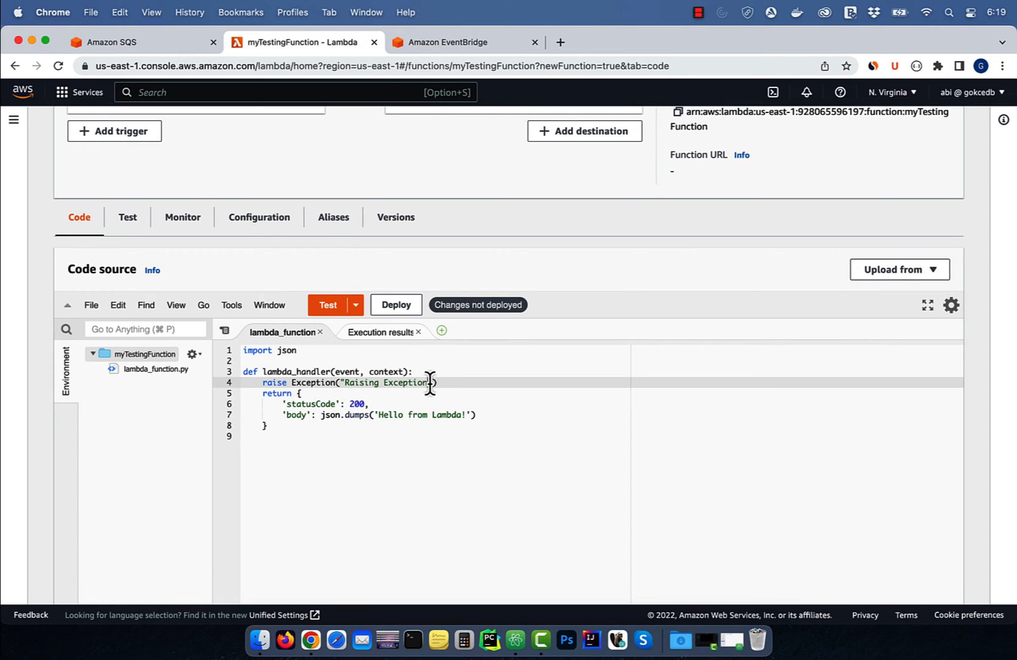
{"action": "type", "text": "- FAILED"}
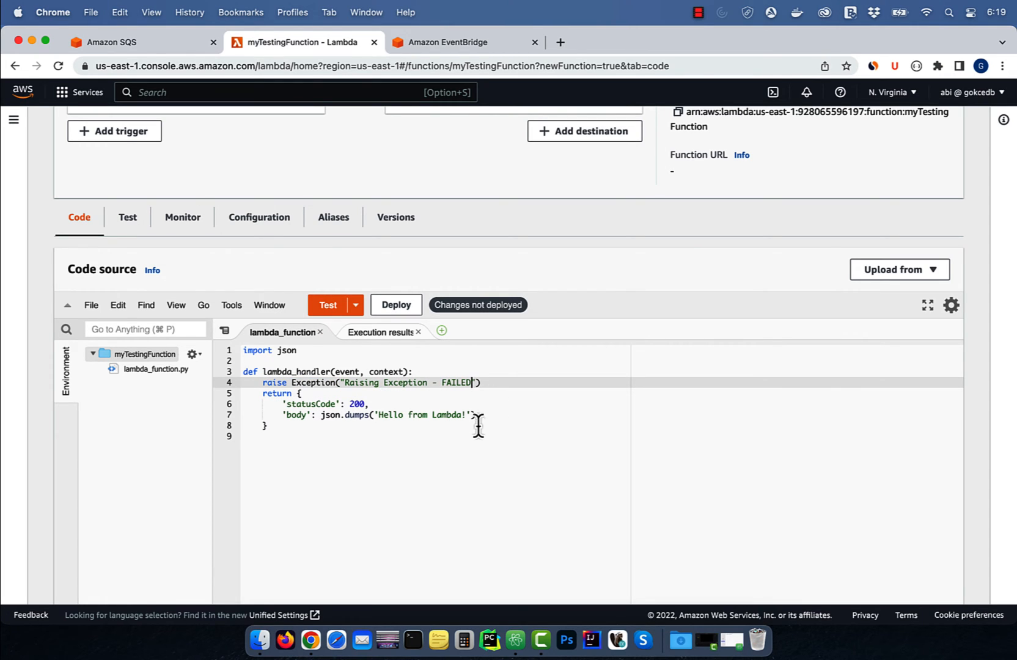
{"action": "type", "text": "FAILED"}
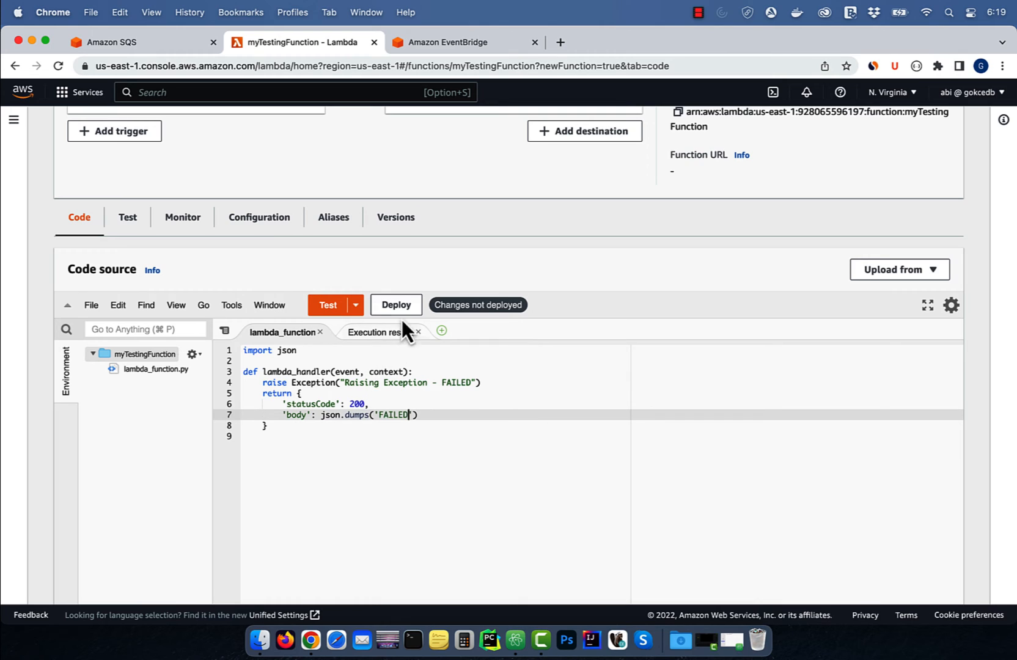
Deploy the changed code and run a test that reports Failed.
{"action": "left_click", "coordinate": [395, 305]}
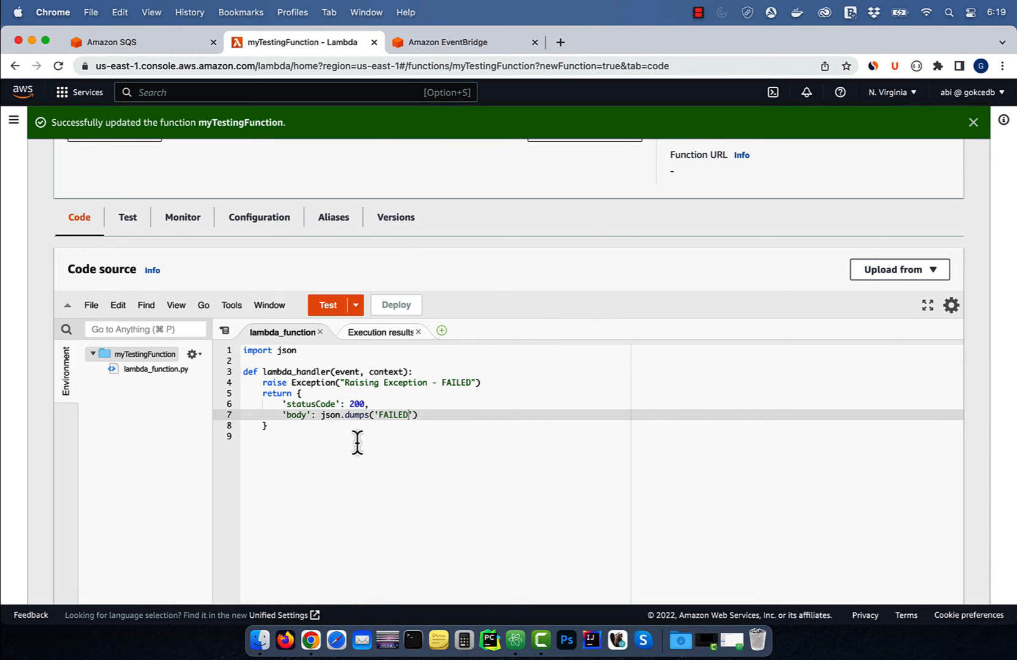
{"action": "left_click", "coordinate": [327, 305]}
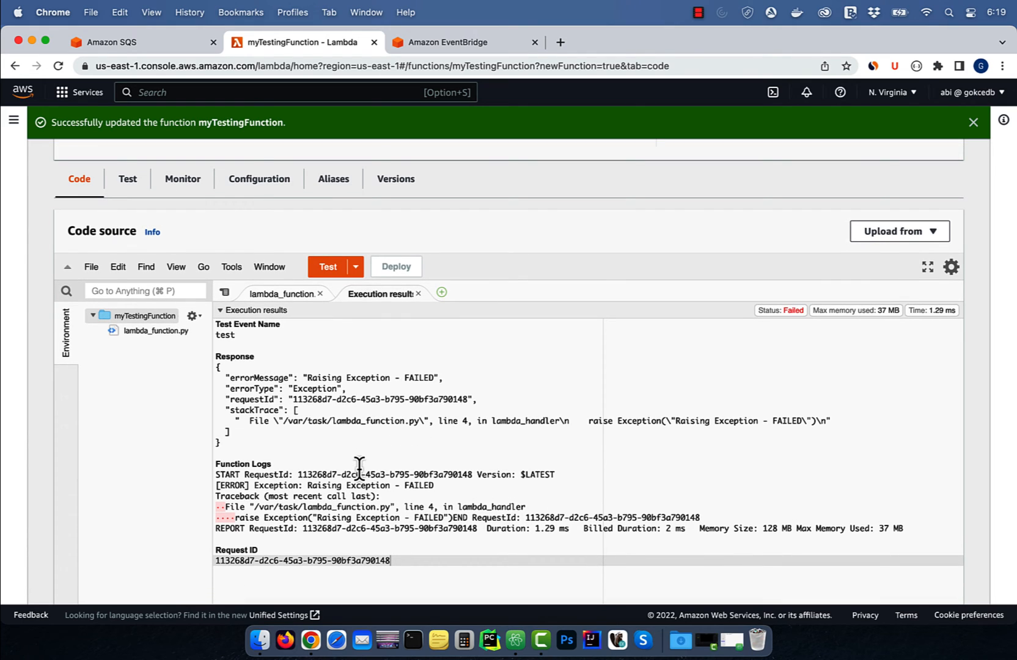
{"action": "left_click", "coordinate": [110, 42]}
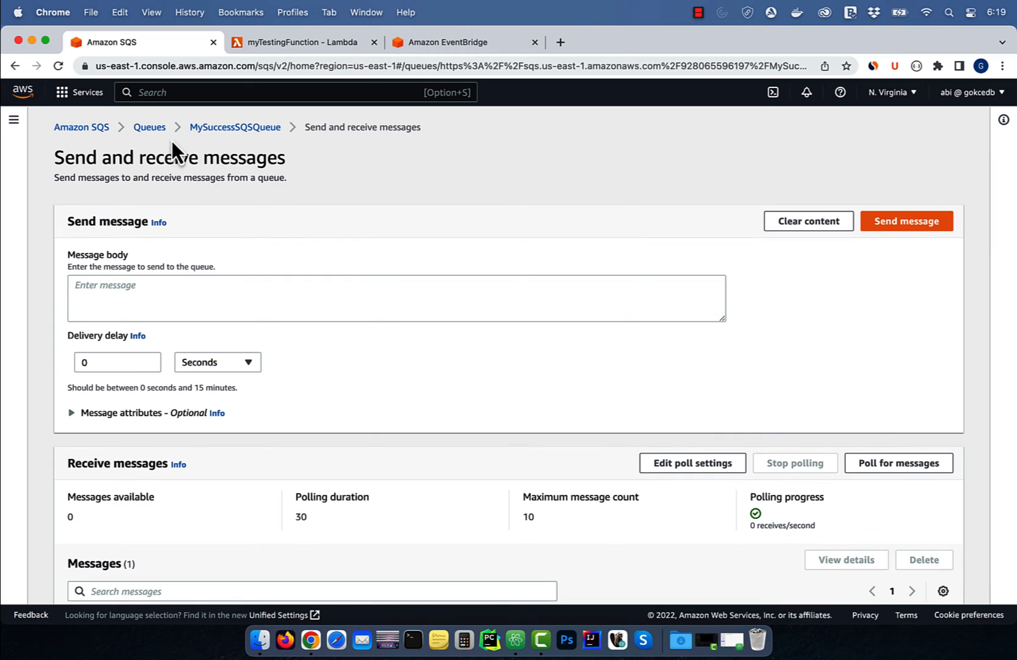
Open MyFailureSQSQueue from the queue list and go to its Send and receive messages page.
{"action": "left_click", "coordinate": [149, 128]}
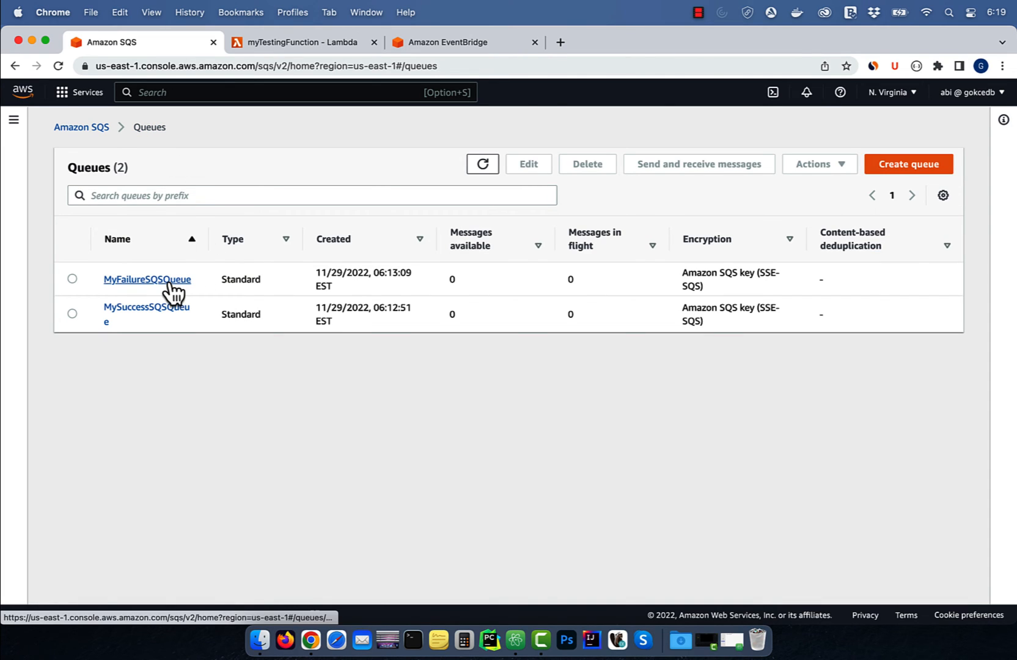
{"action": "left_click", "coordinate": [147, 279]}
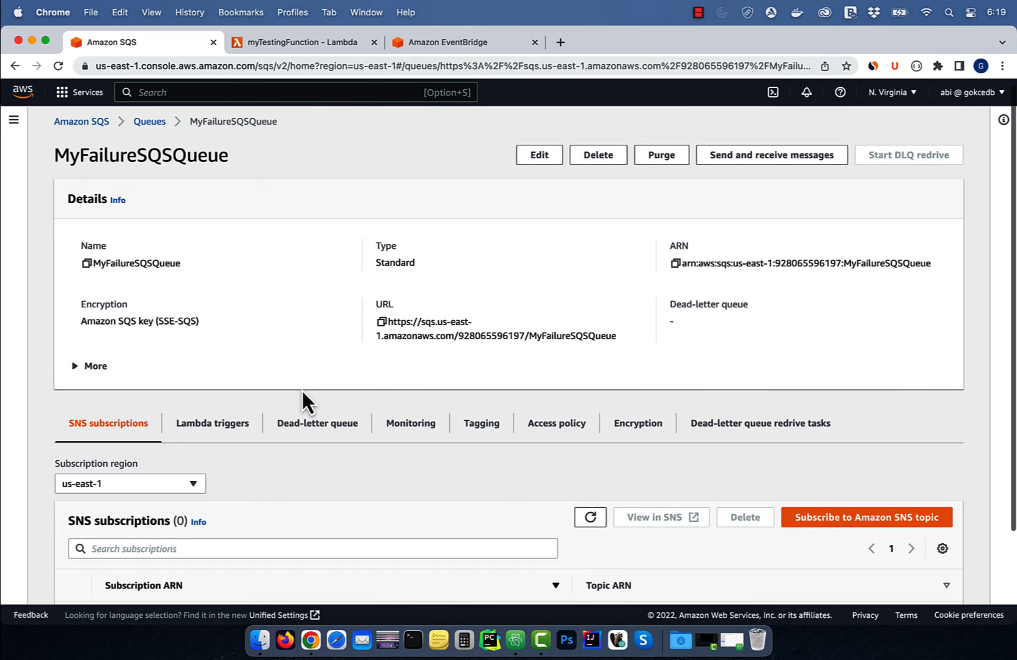
{"action": "left_click", "coordinate": [770, 154]}
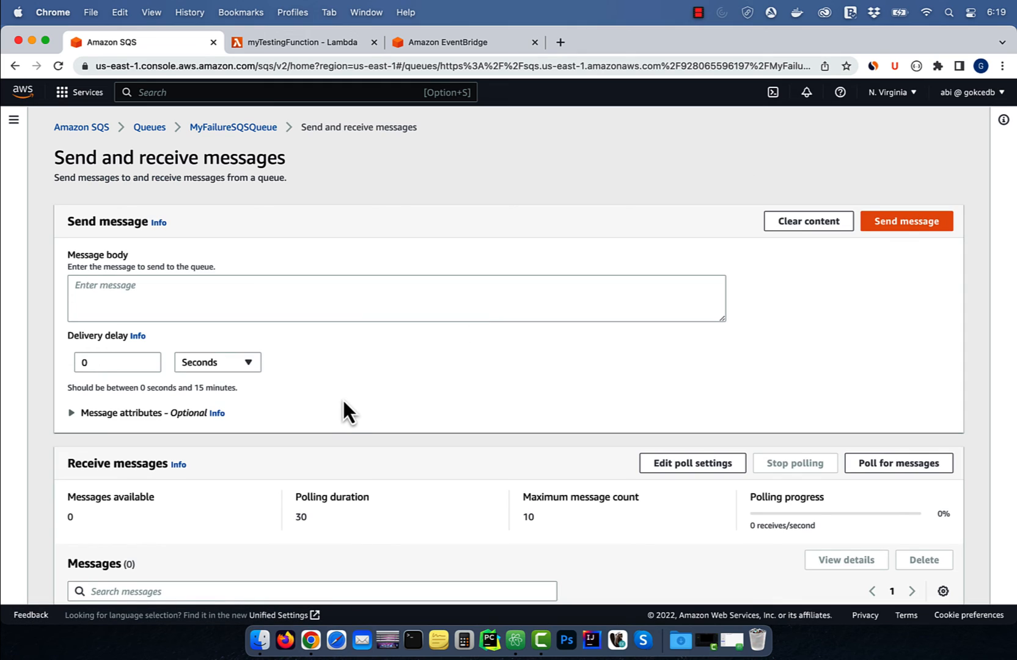
{"action": "scroll", "scroll_direction": "down", "scroll_amount": 3}
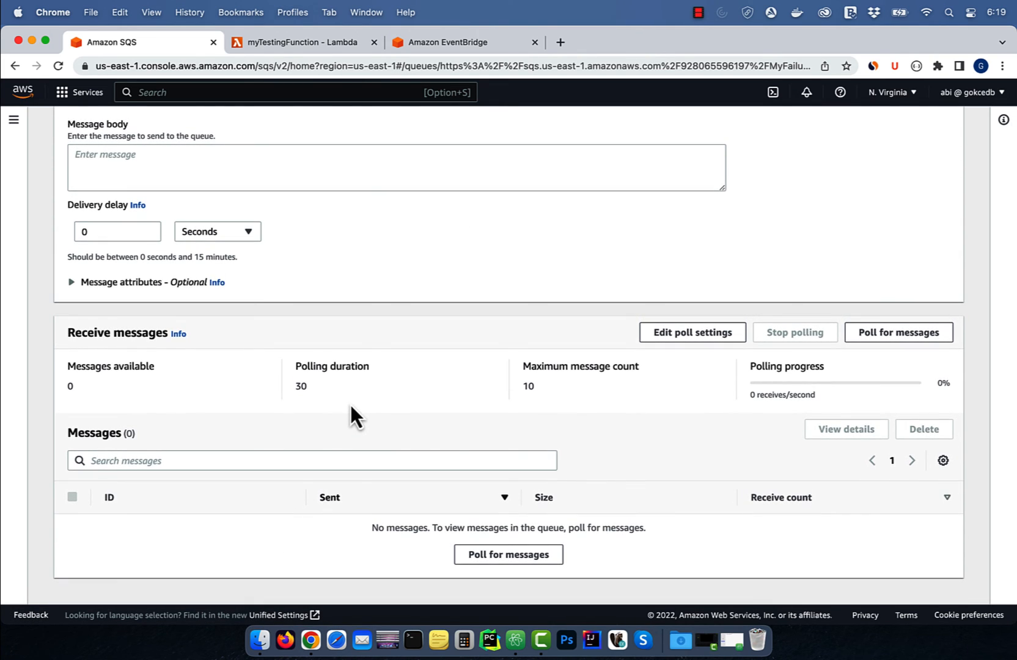
{"action": "mouse_move", "coordinate": [570, 588]}
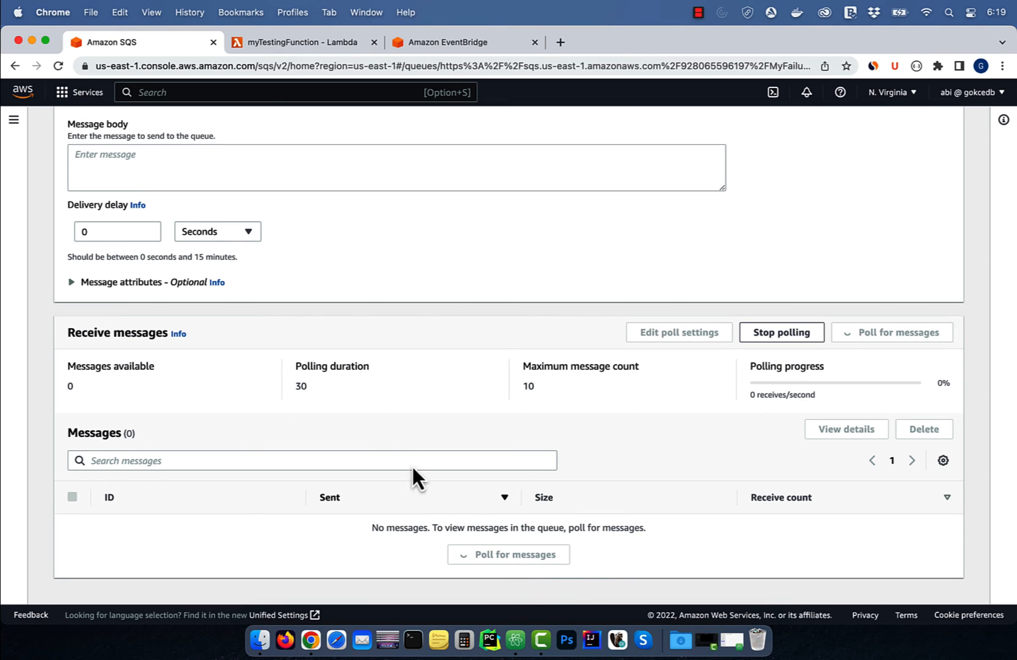
{"action": "mouse_move", "coordinate": [406, 446]}
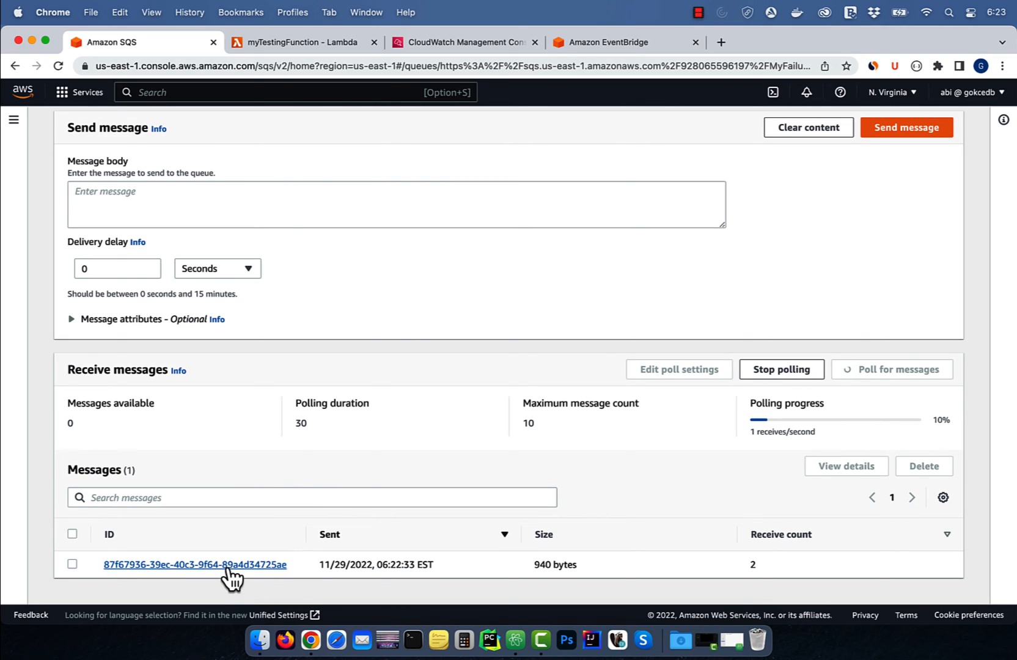
Open the failure message and highlight the 'raise Exception' line in its stack trace.
{"action": "left_click", "coordinate": [193, 565]}
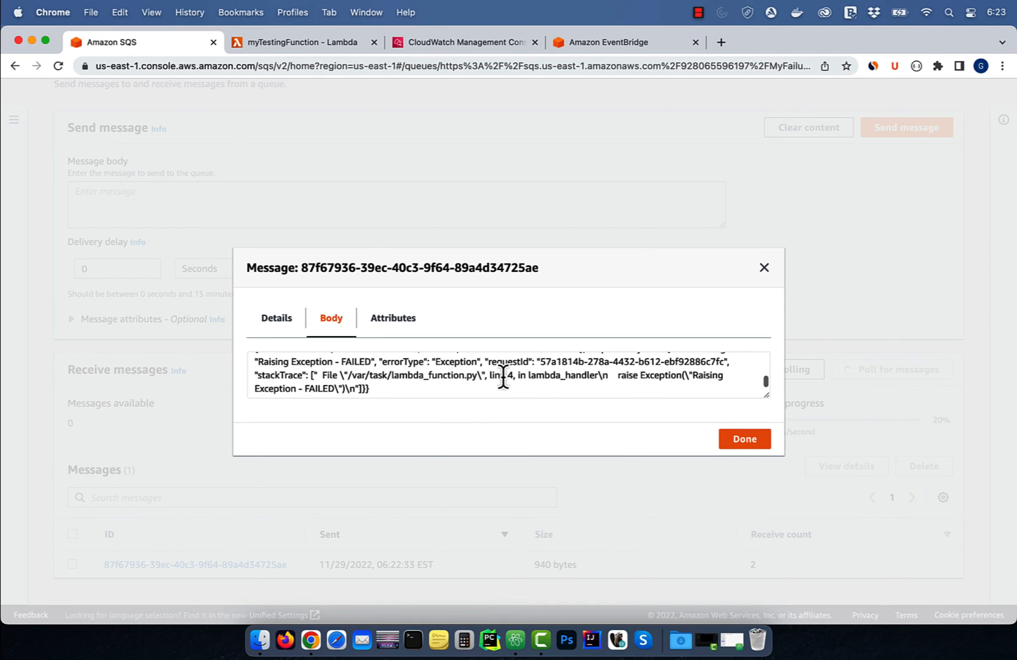
{"action": "double_click", "coordinate": [625, 376]}
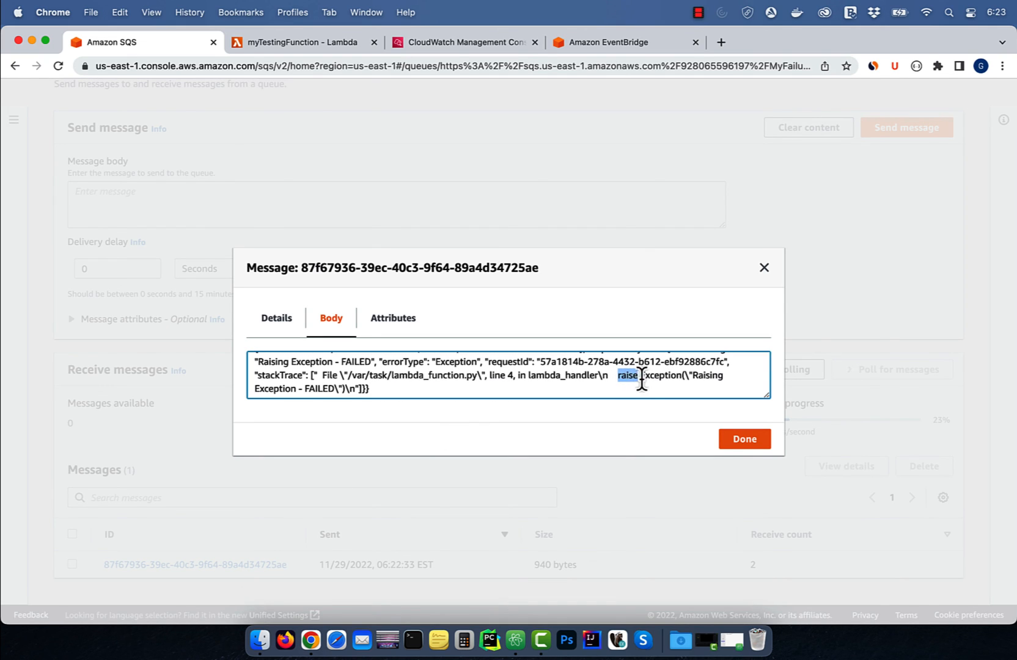
{"action": "left_click_drag", "start_coordinate": [627, 376], "coordinate": [656, 389]}
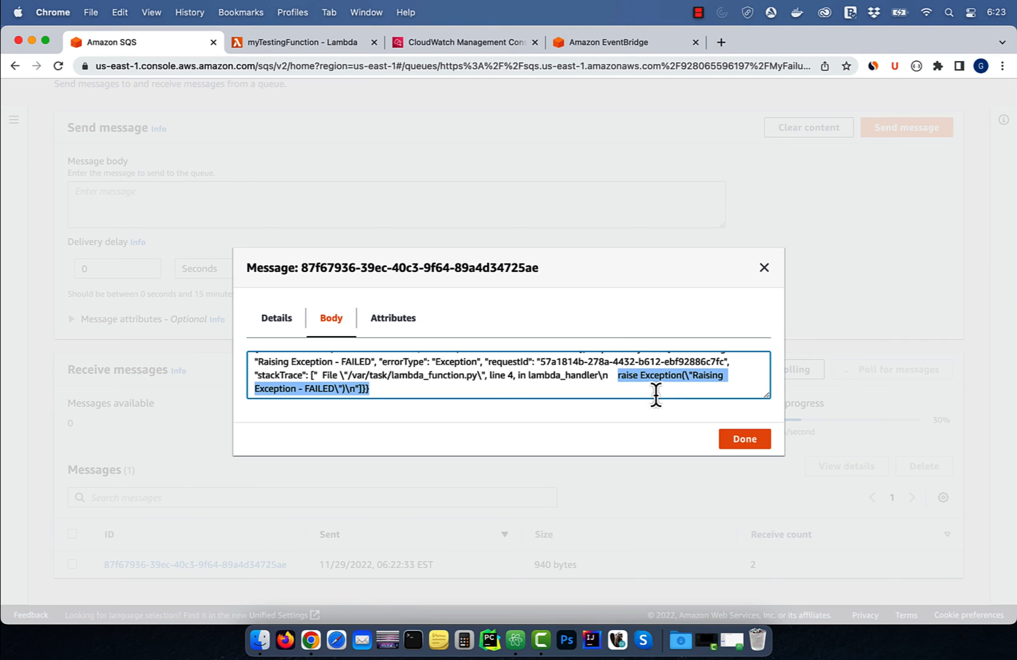